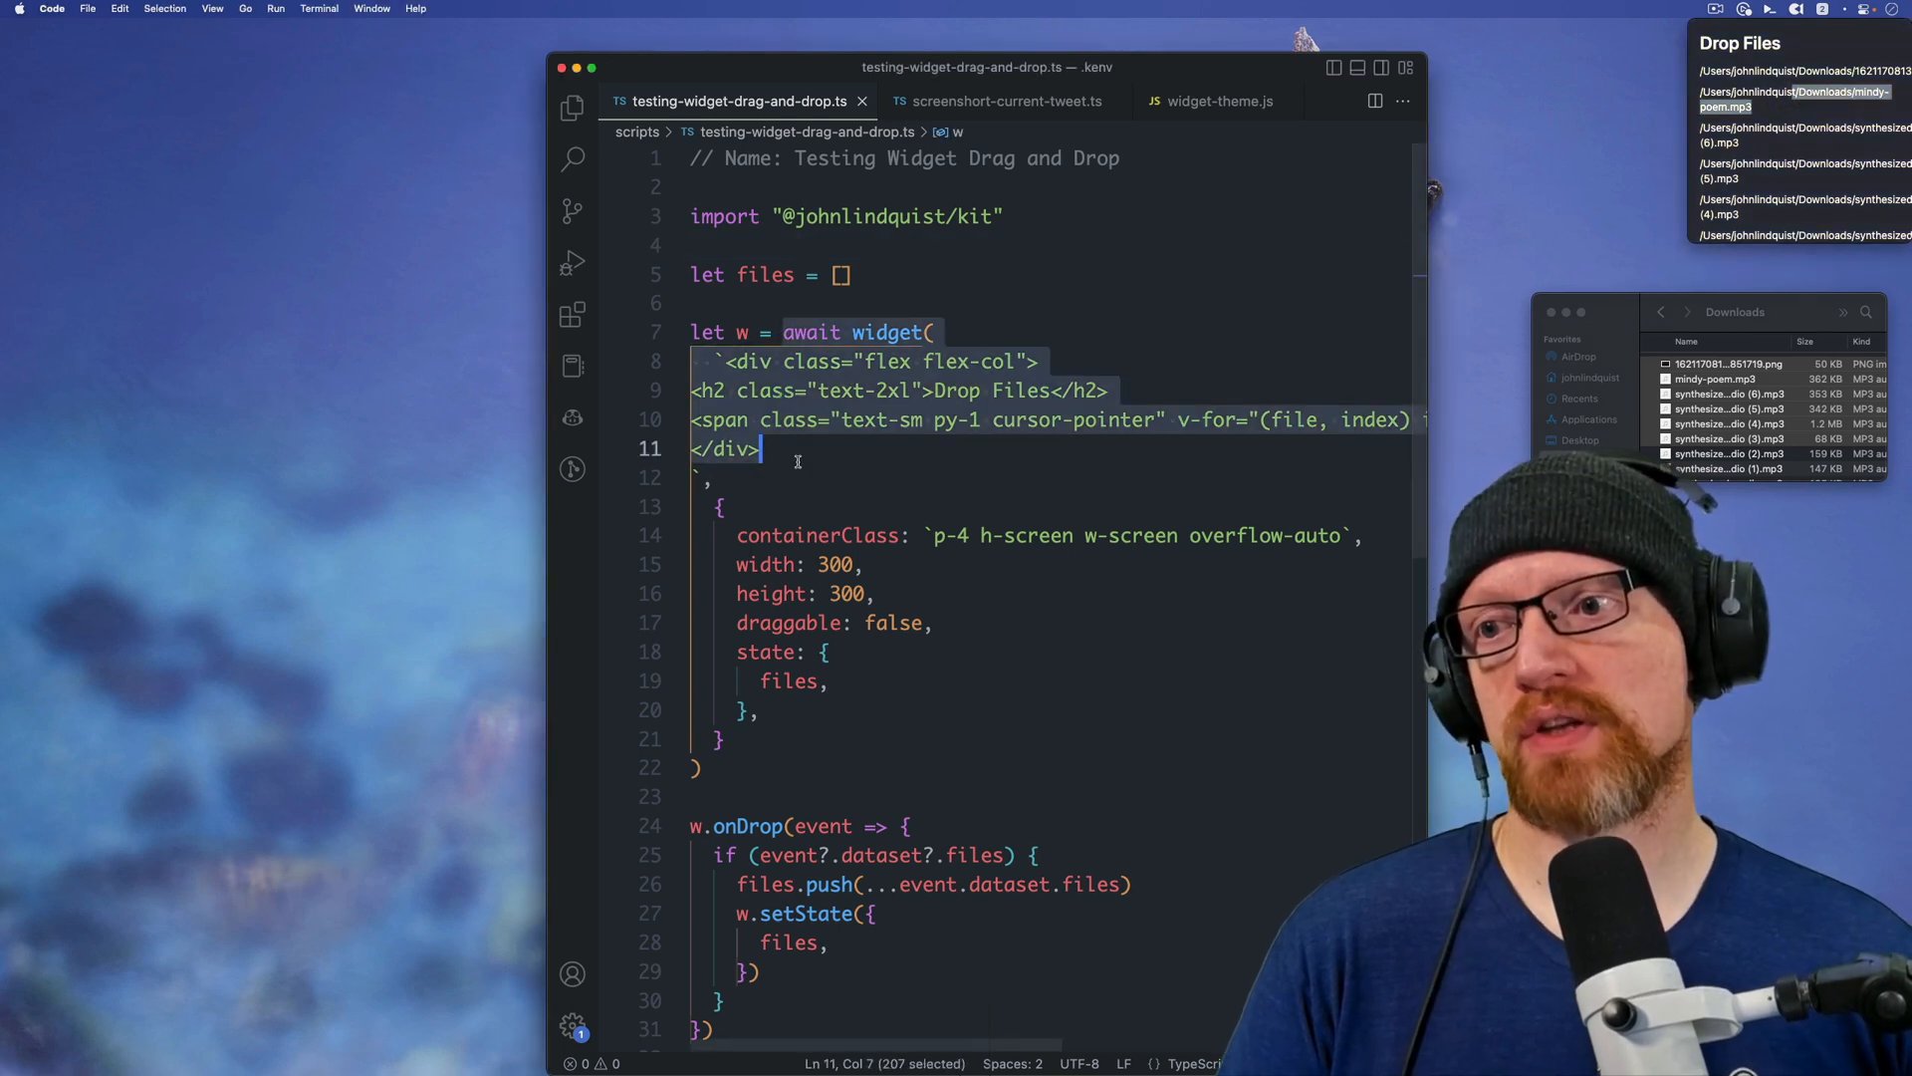
Step: Review the onMouseDown call, then switch to the screenshot-current-tweet.ts script with the launcher over it
scroll("down", 3)
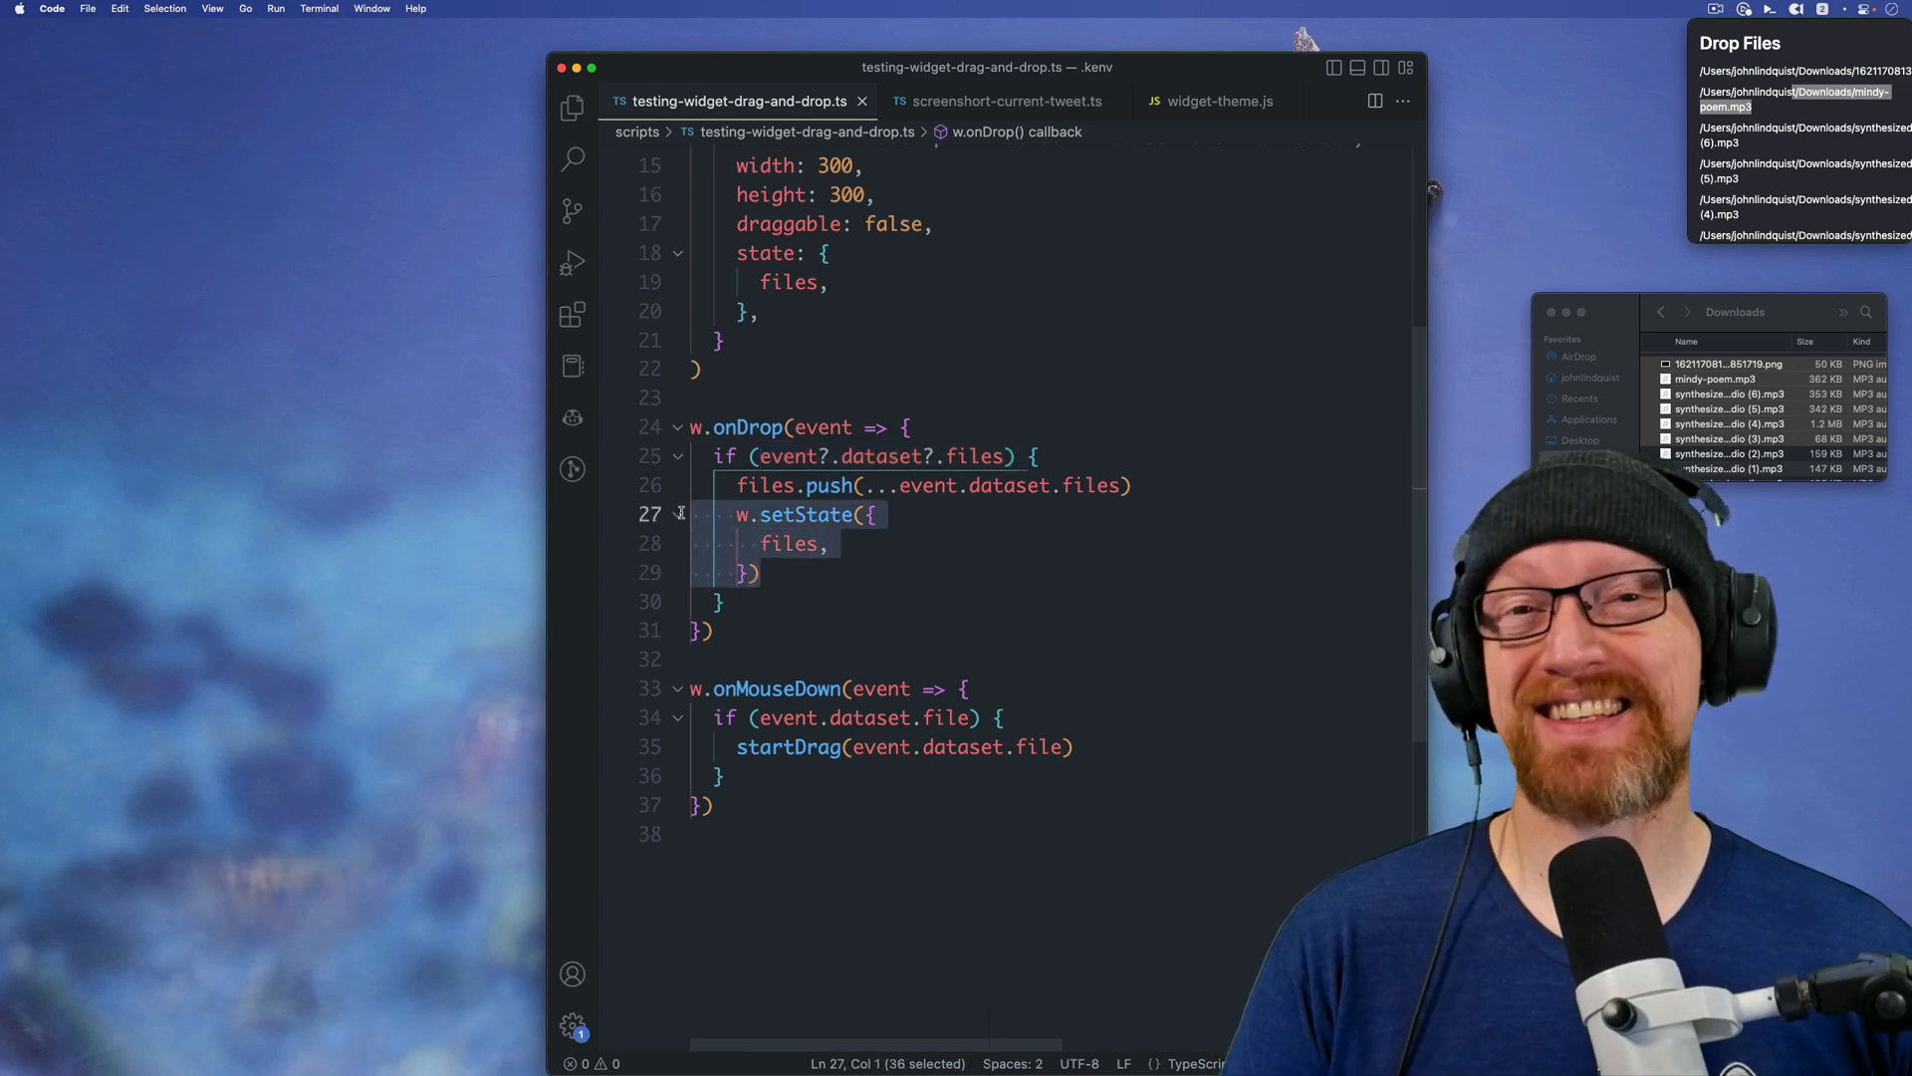
scroll("up", 3)
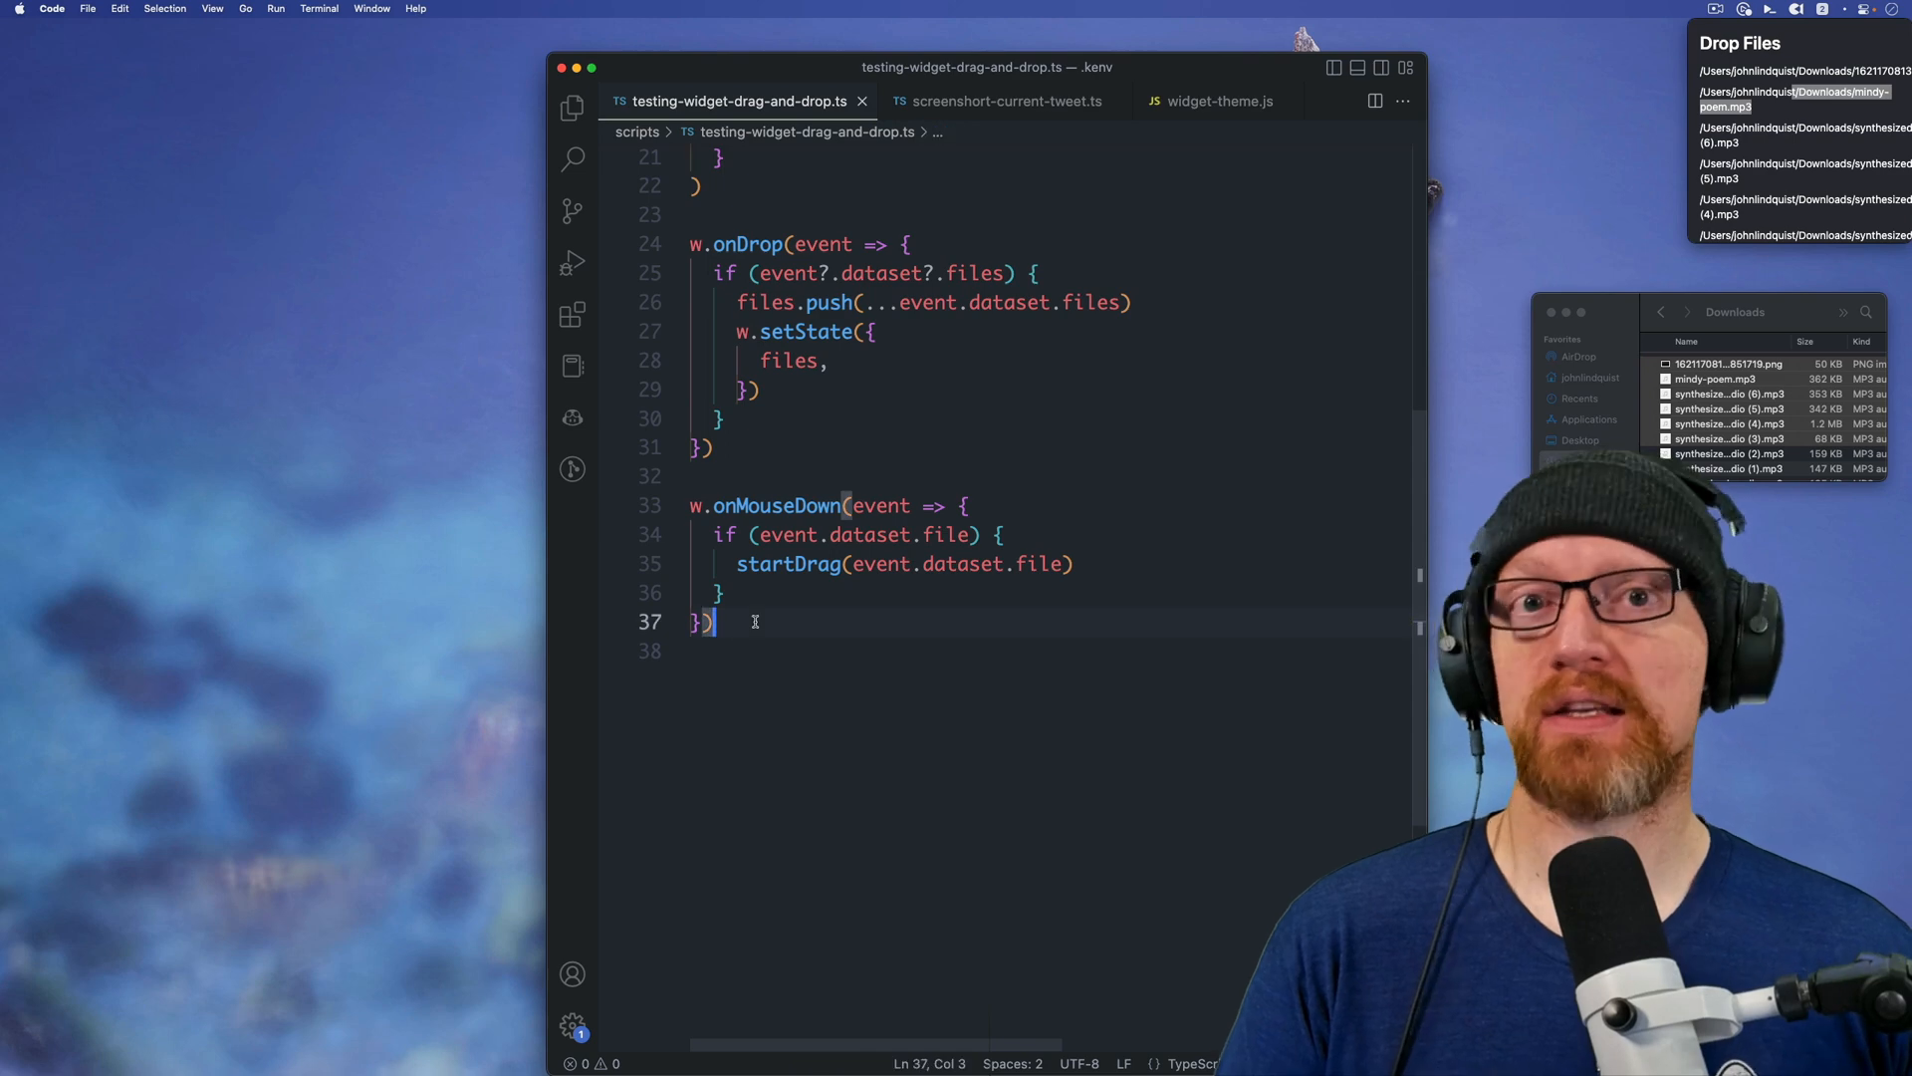
double_click(777, 504)
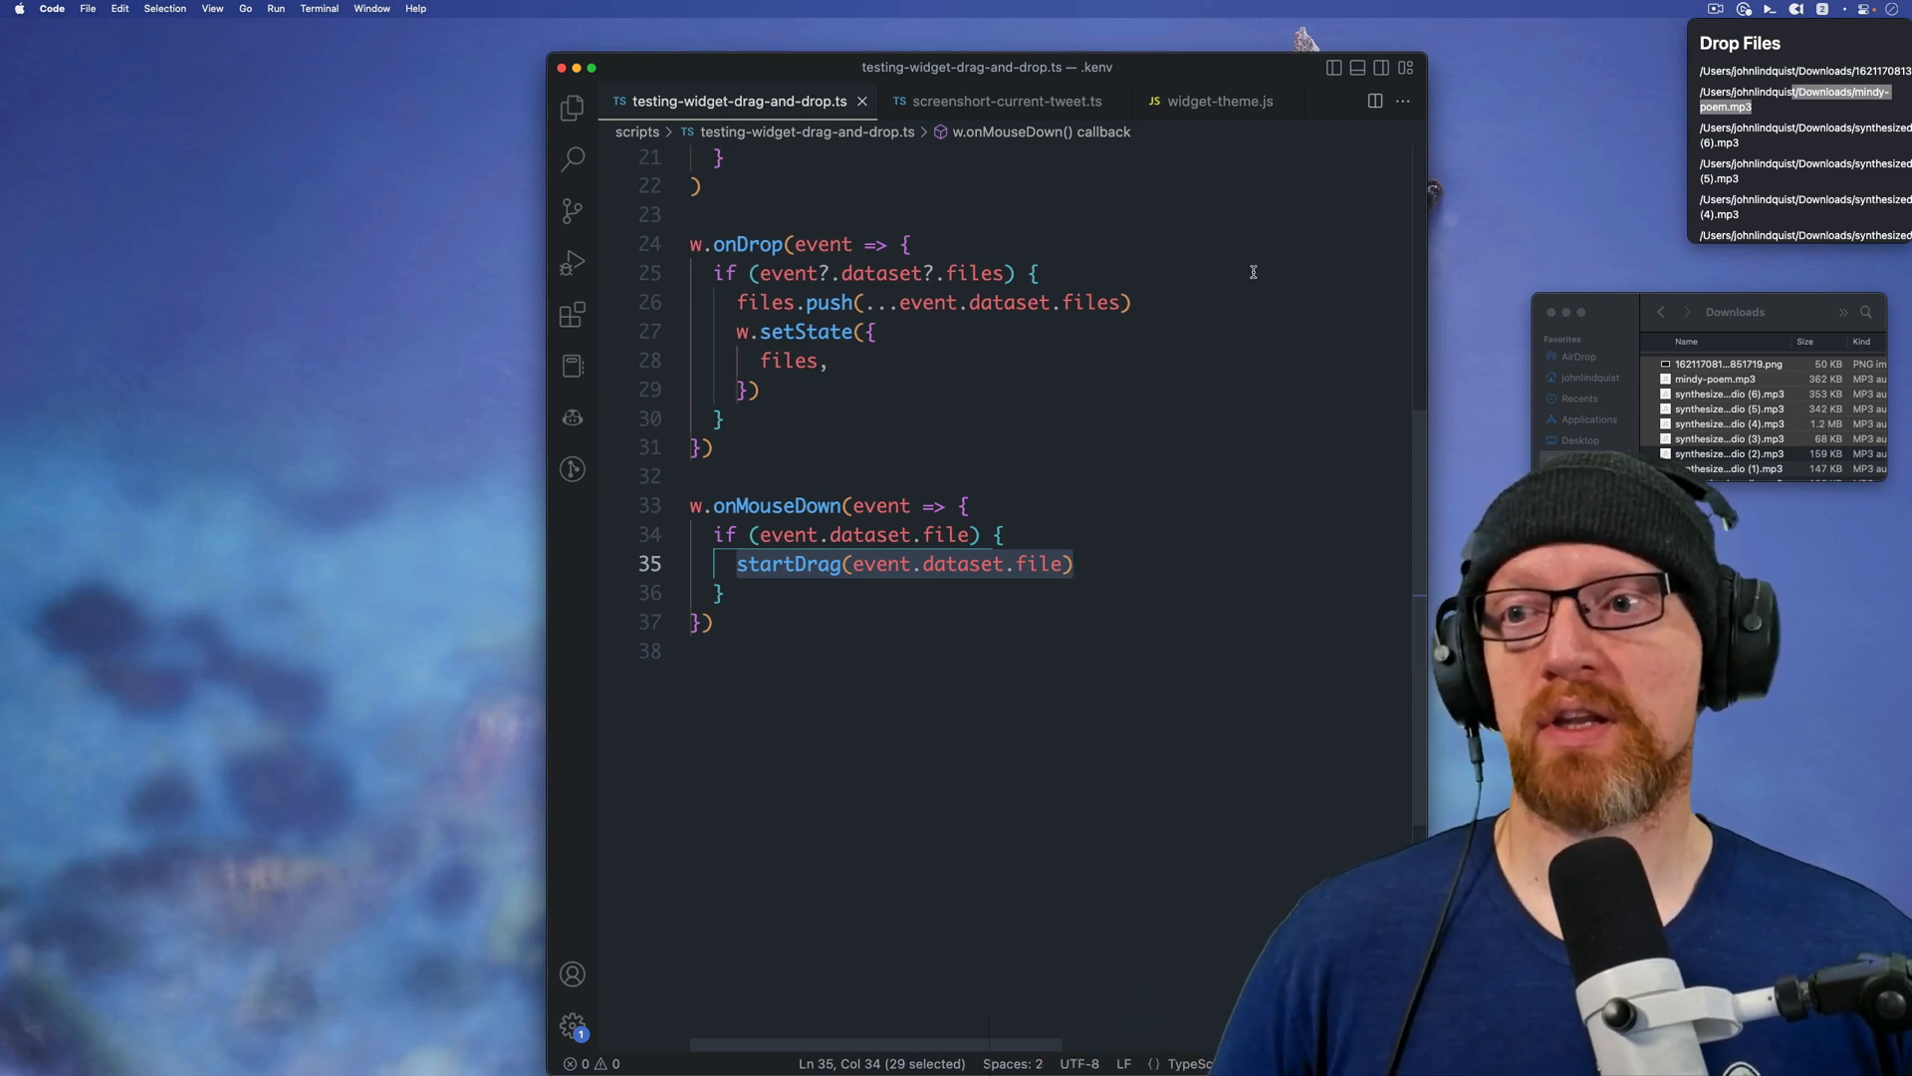
mouse_move(842, 382)
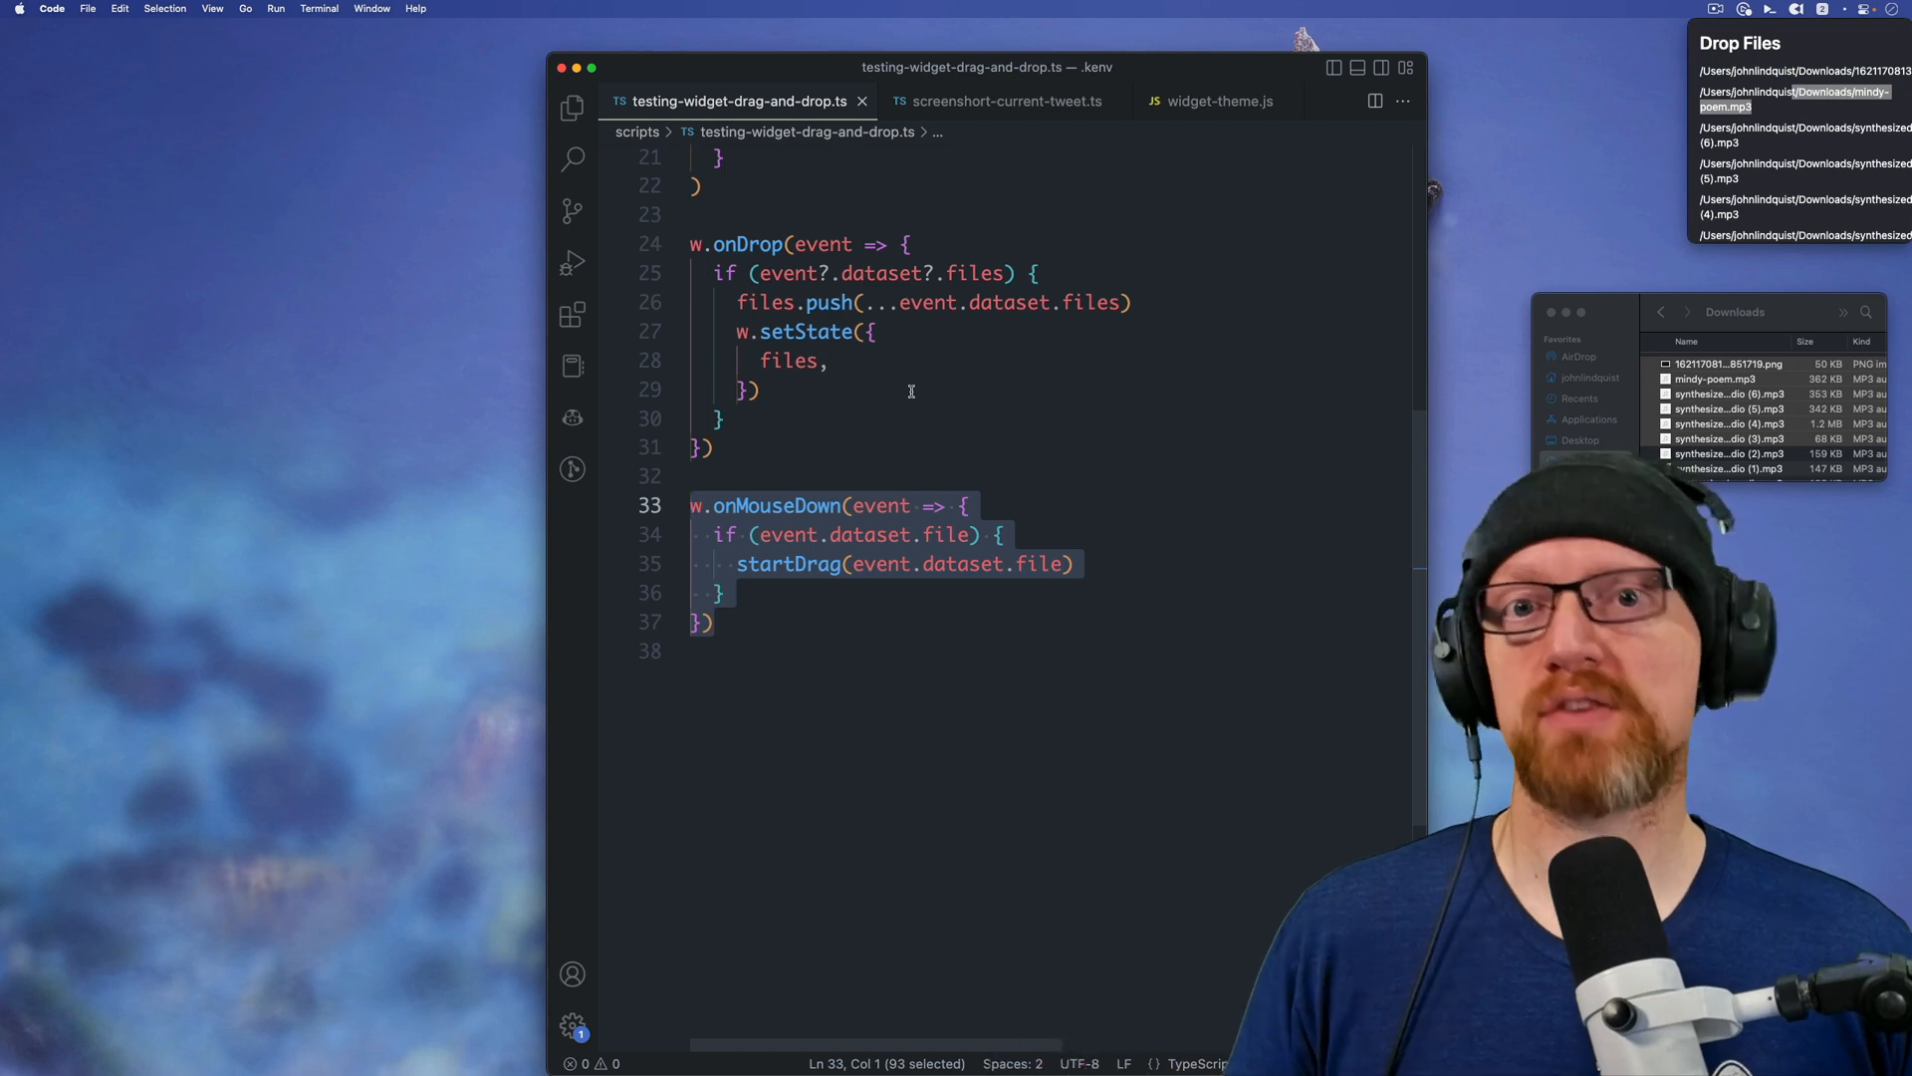
left_click(1000, 99)
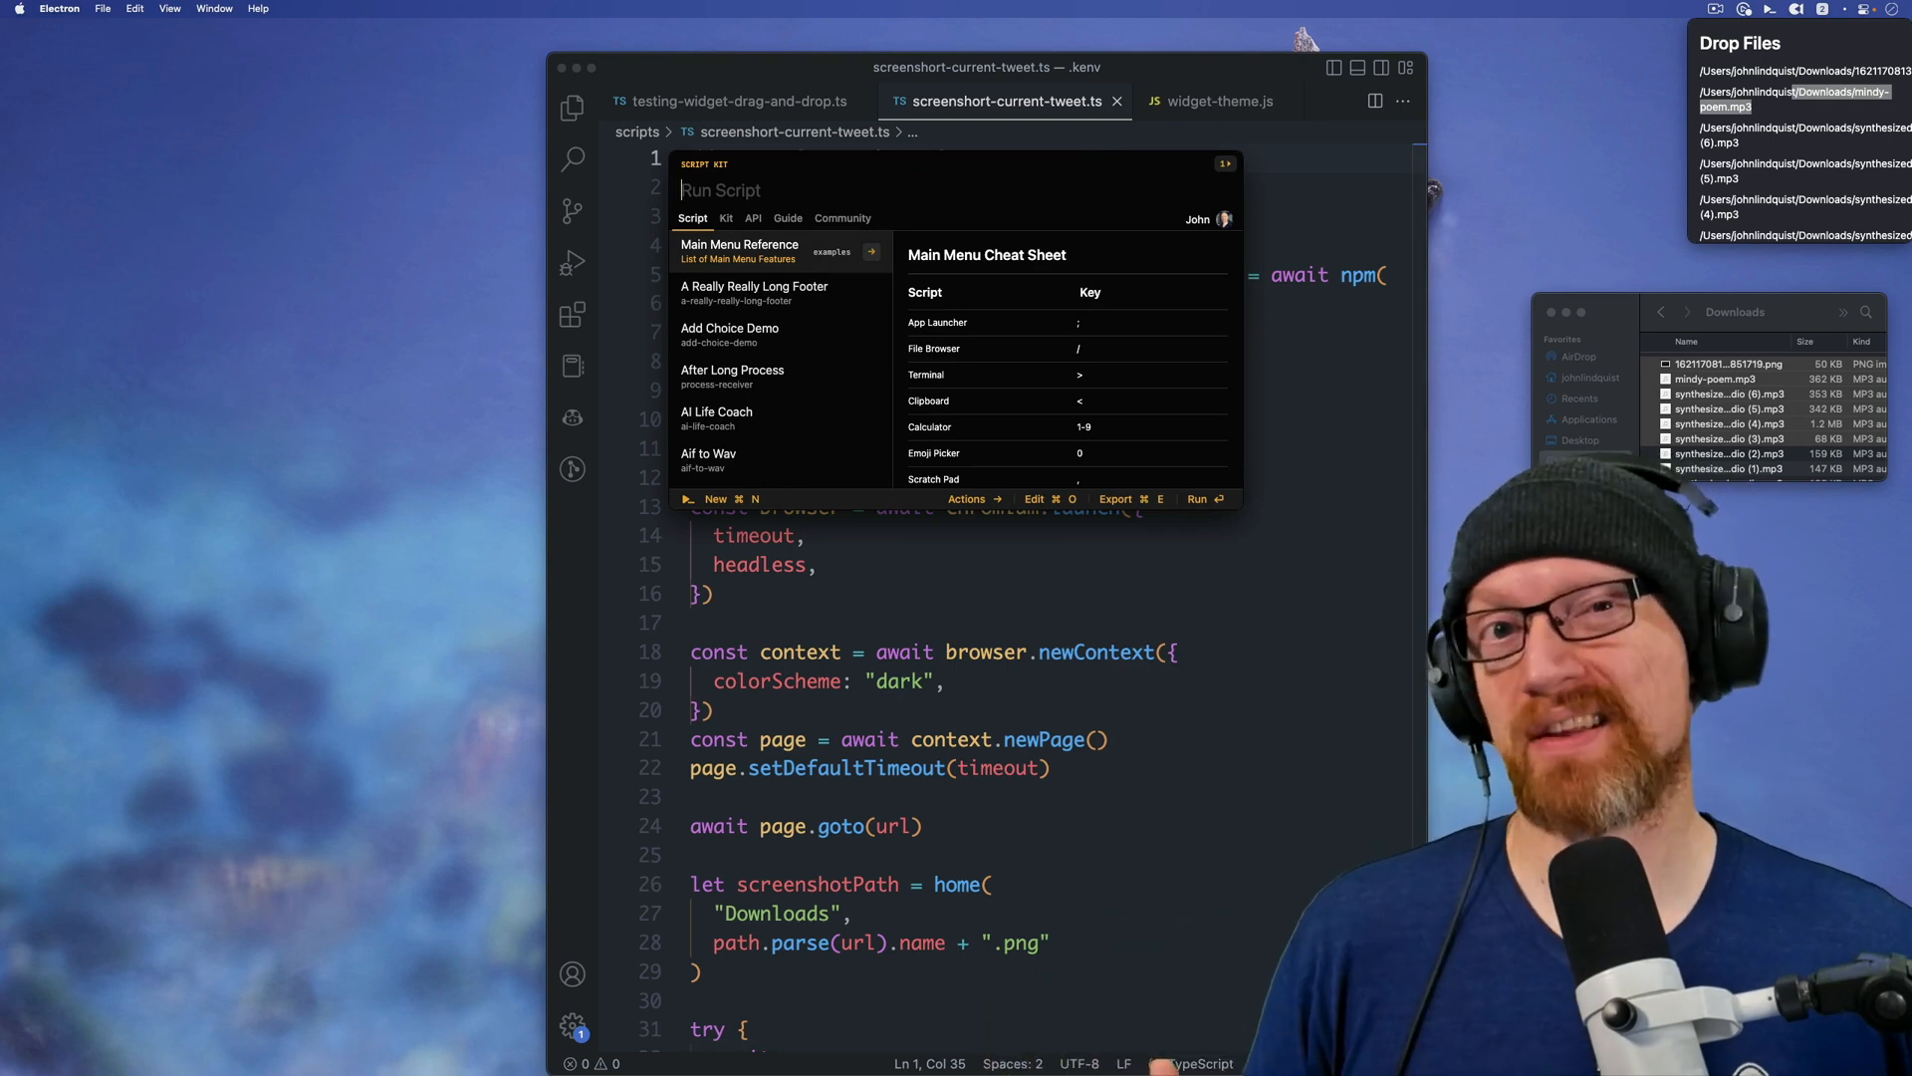
Step: Search 's' in the Script Kit prompt to see how the screenshot script ranks, then dismiss it
type("S")
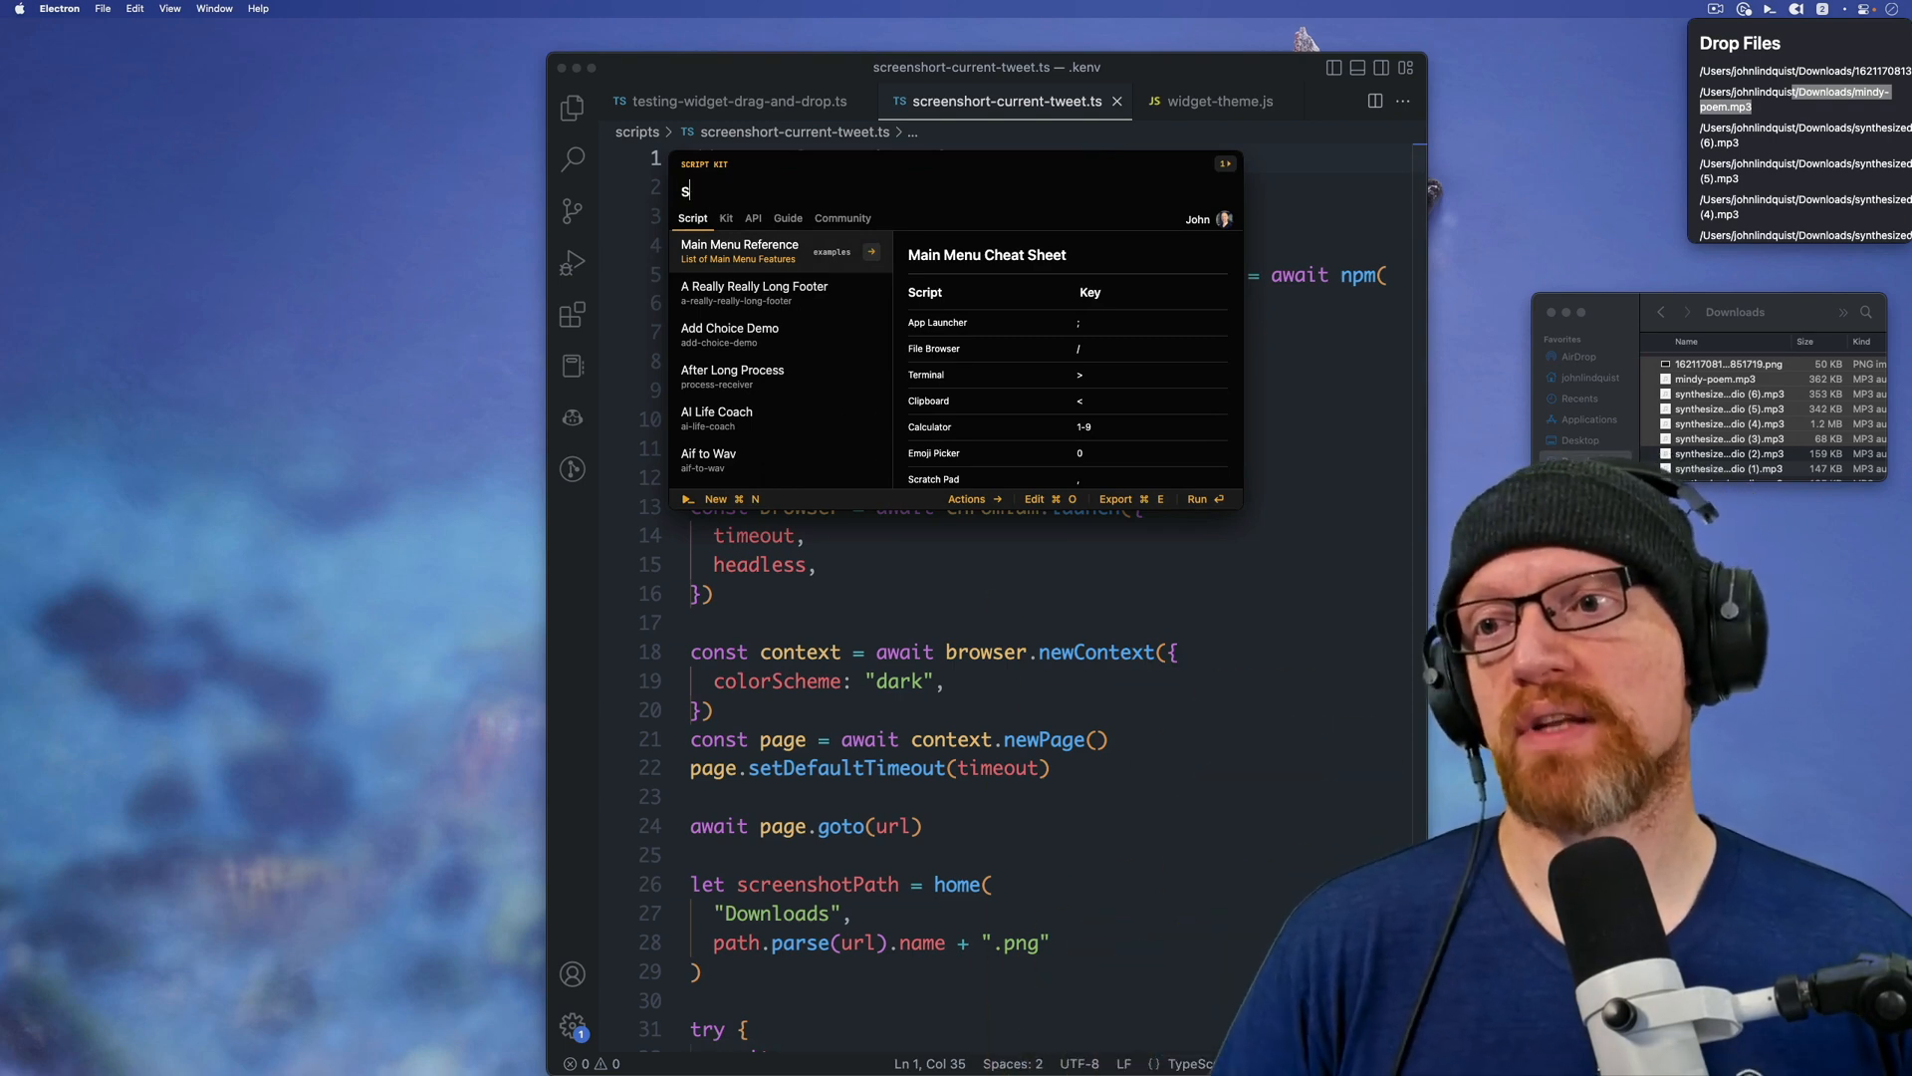
type("S")
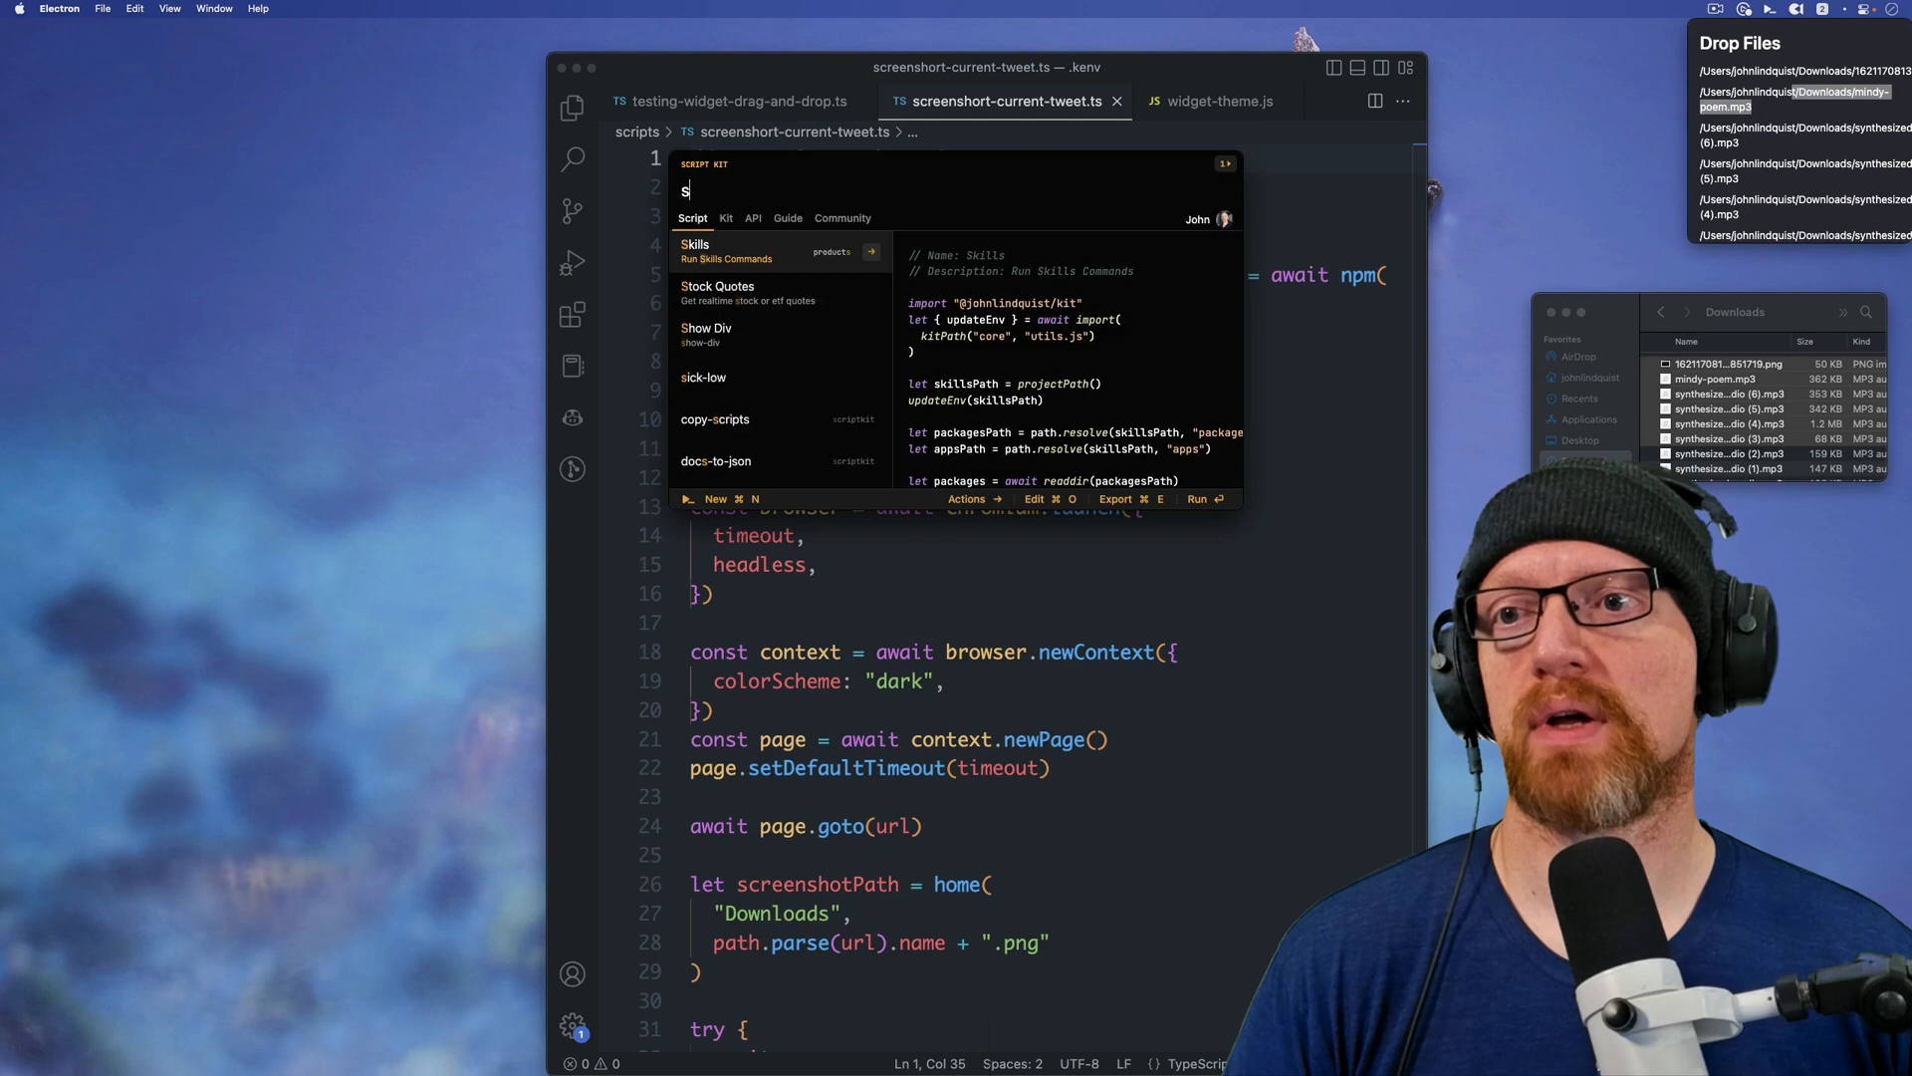
key("Escape")
type("//")
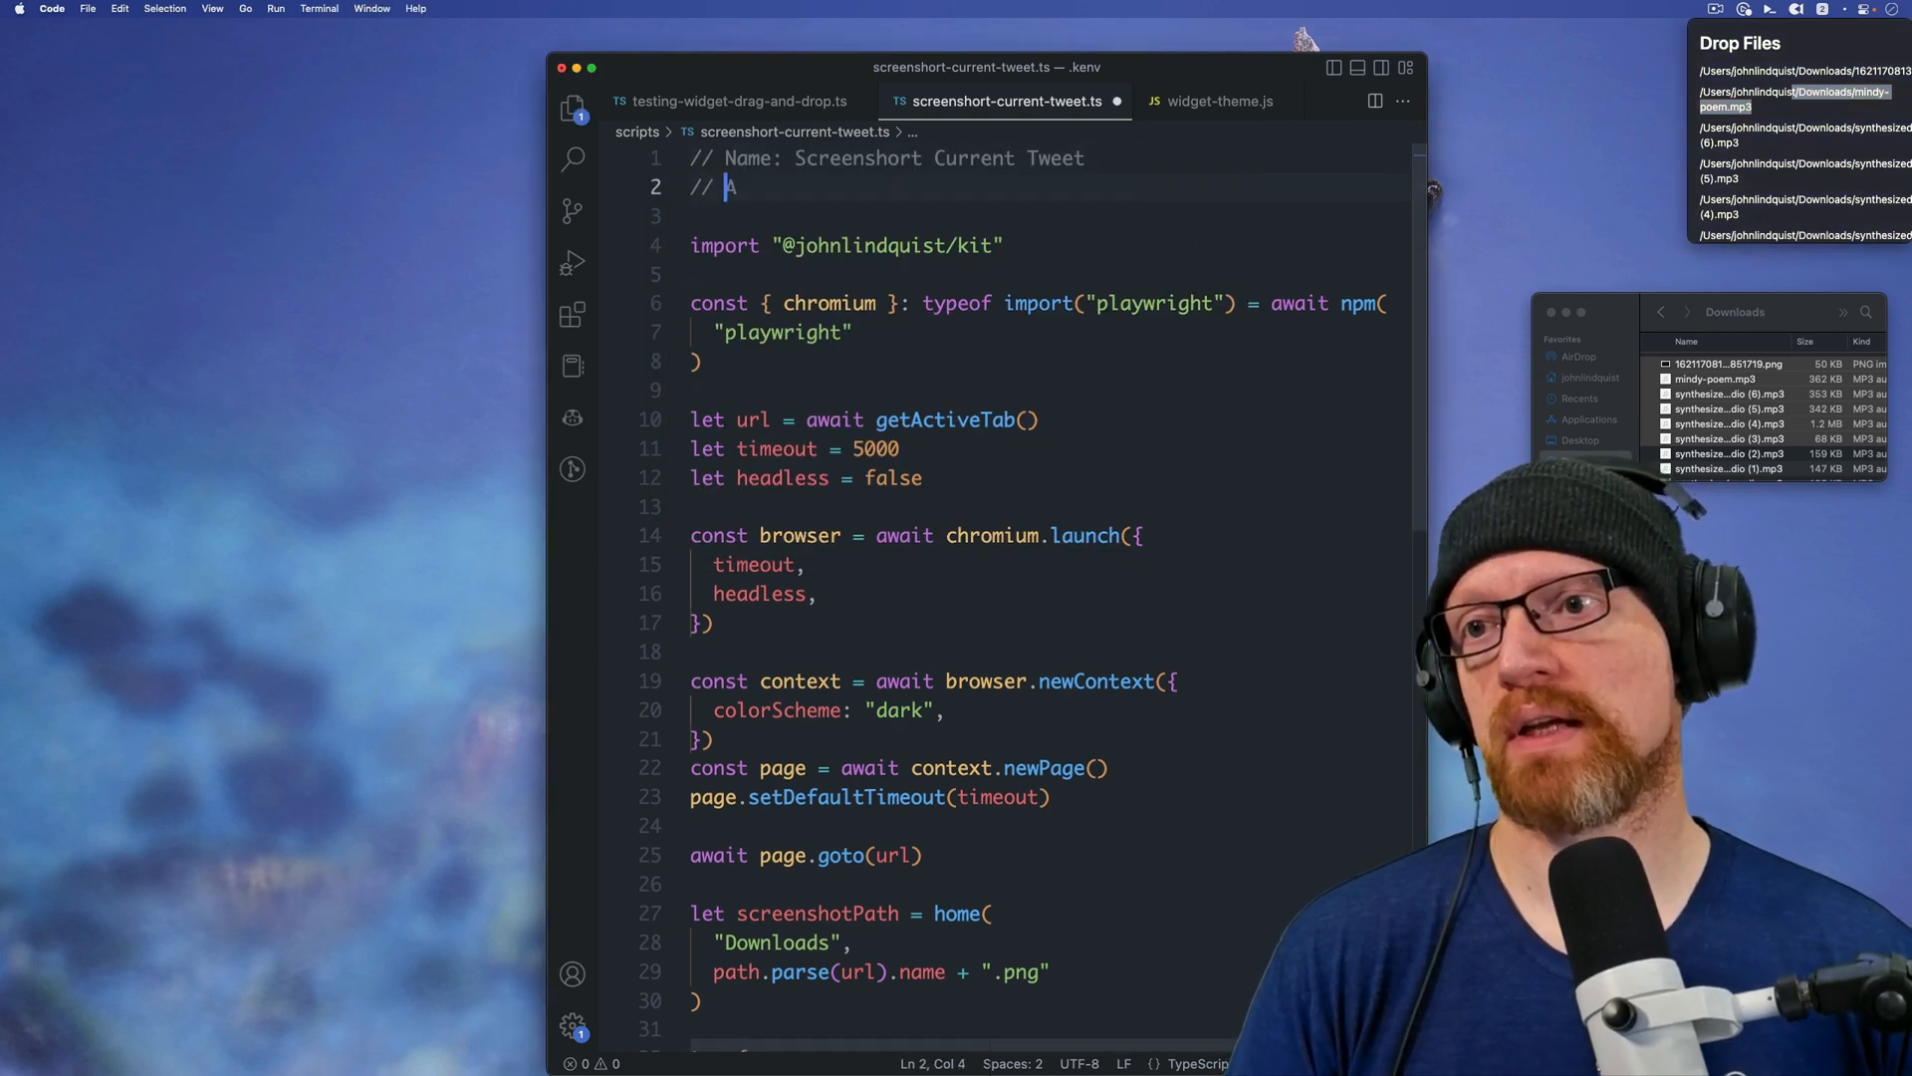
Step: Add an '// Alias: s' header, test it, then change the alias to bla and begin a description line
type("Alias: s")
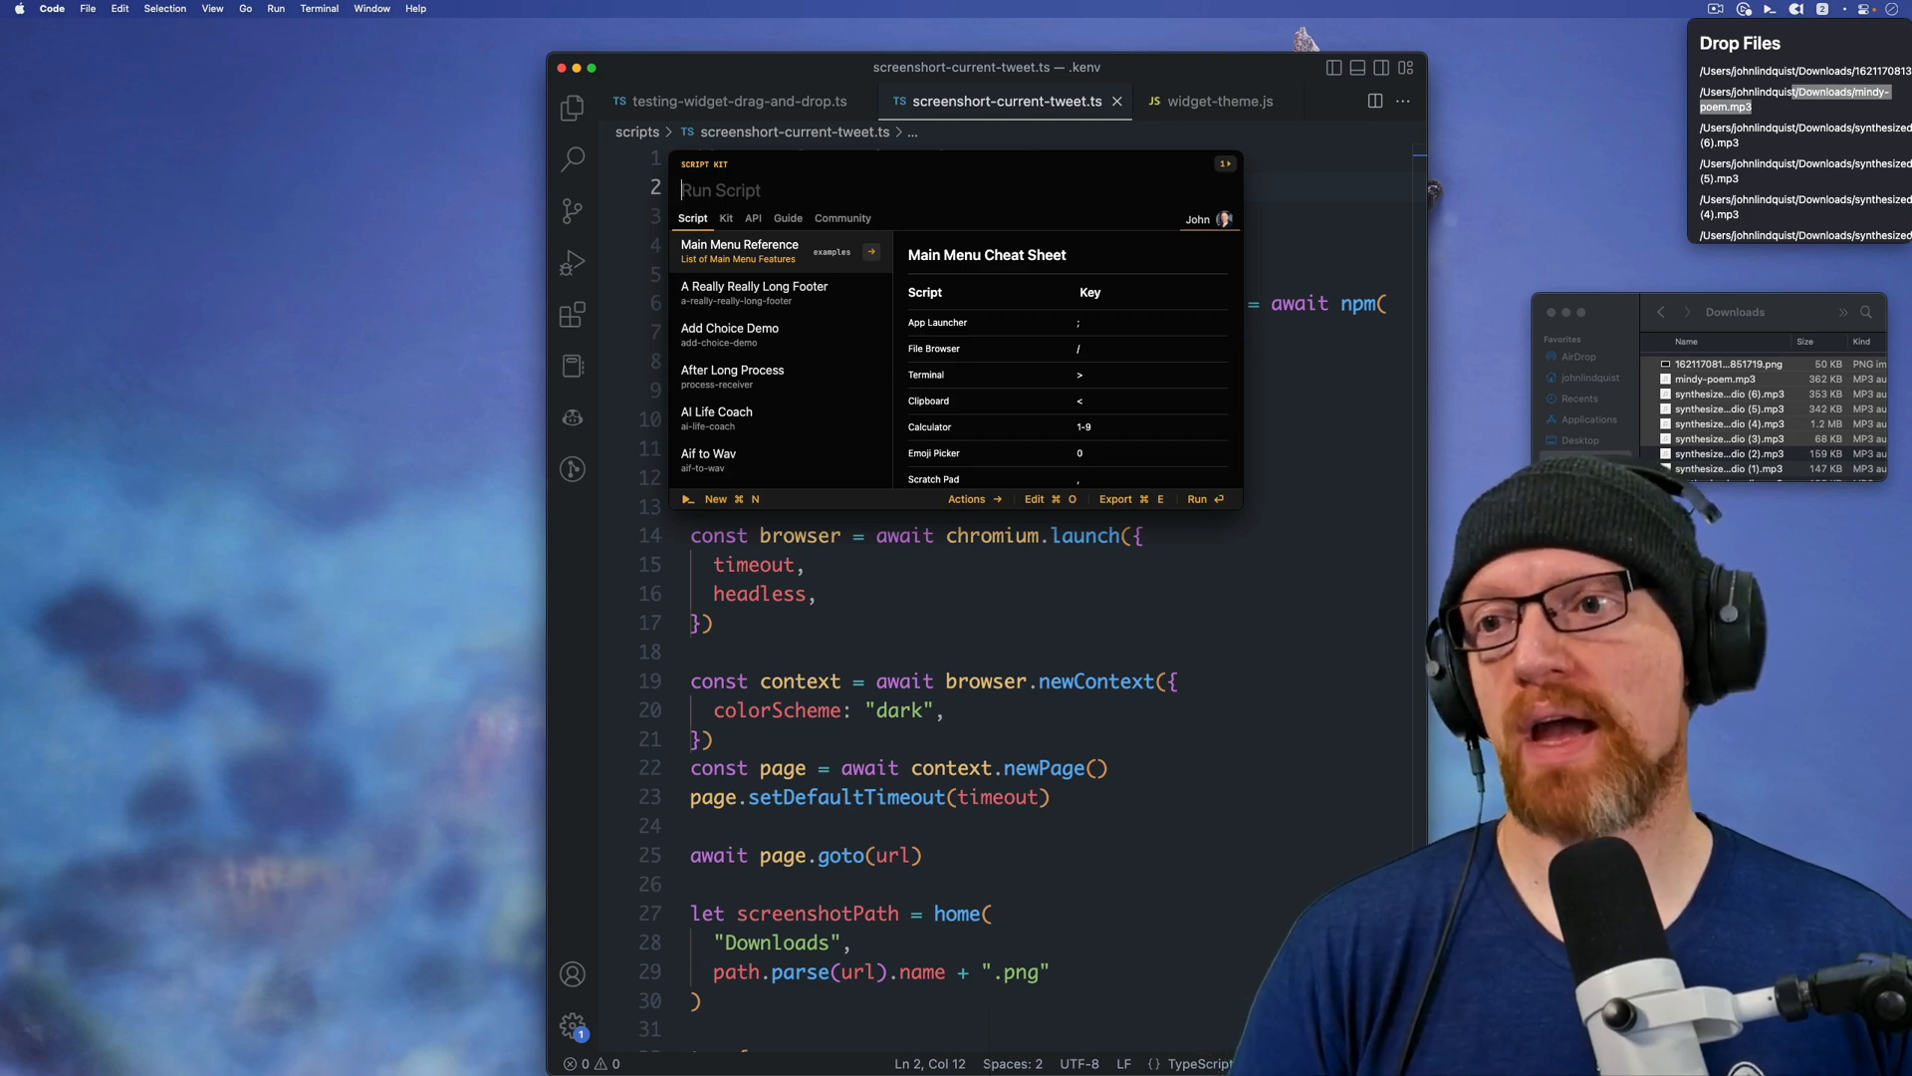
type("s: s")
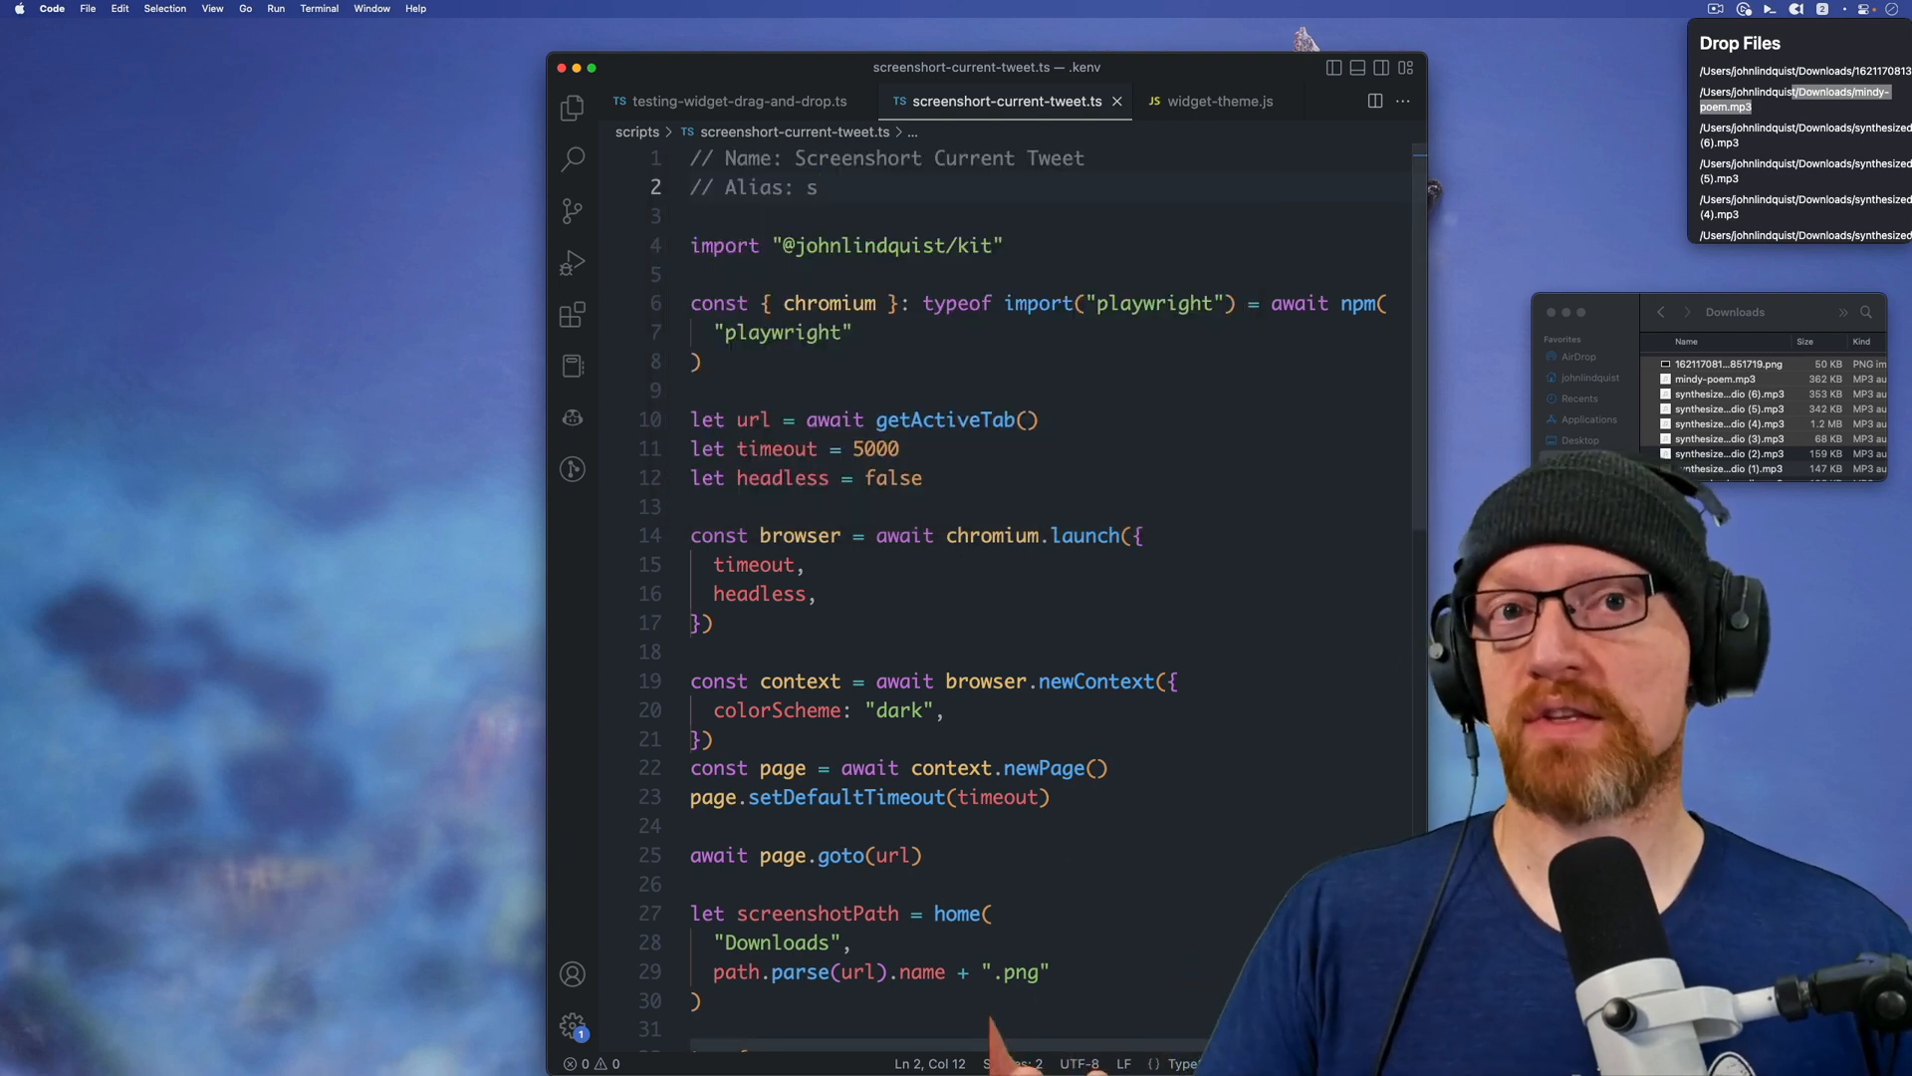
type("bld")
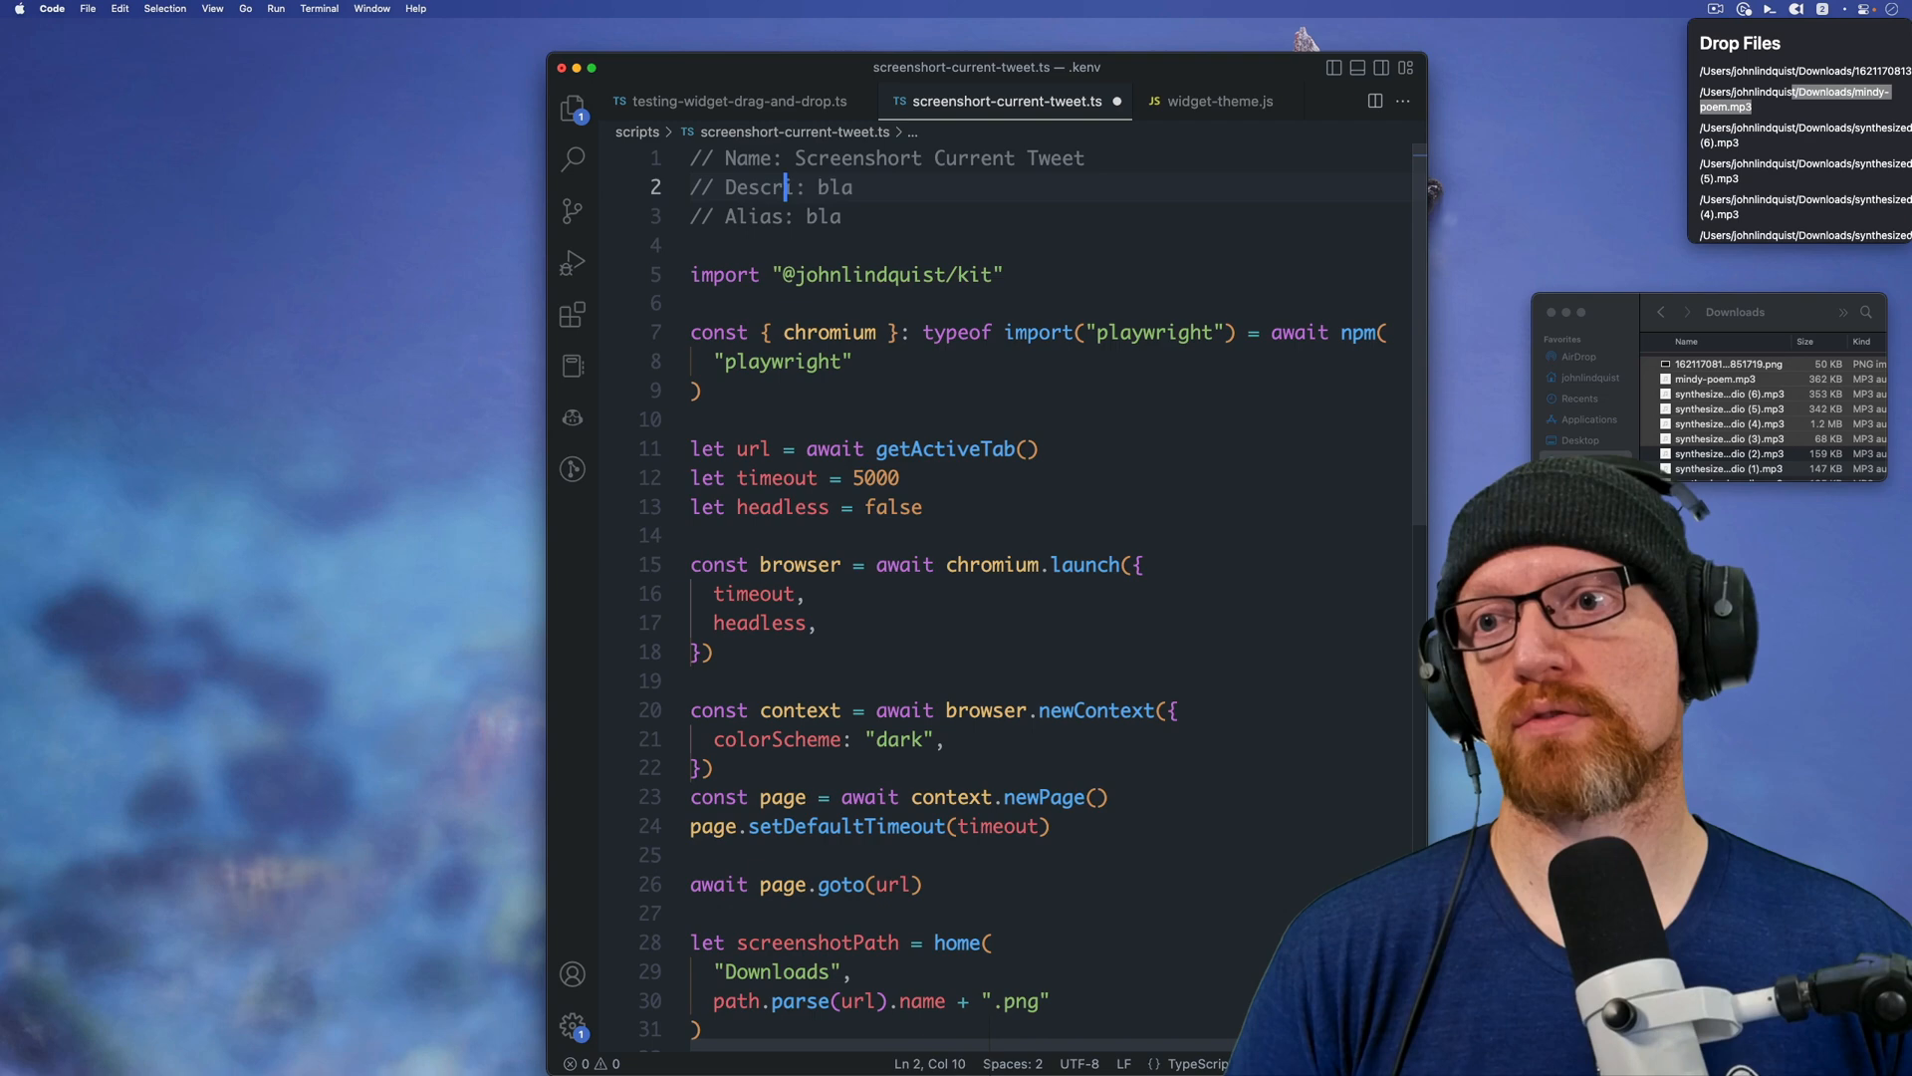
Step: Complete the '// Description: bla' header, confirm searching bla finds the script, and move to the Theme Selector
type("ption")
type("bla")
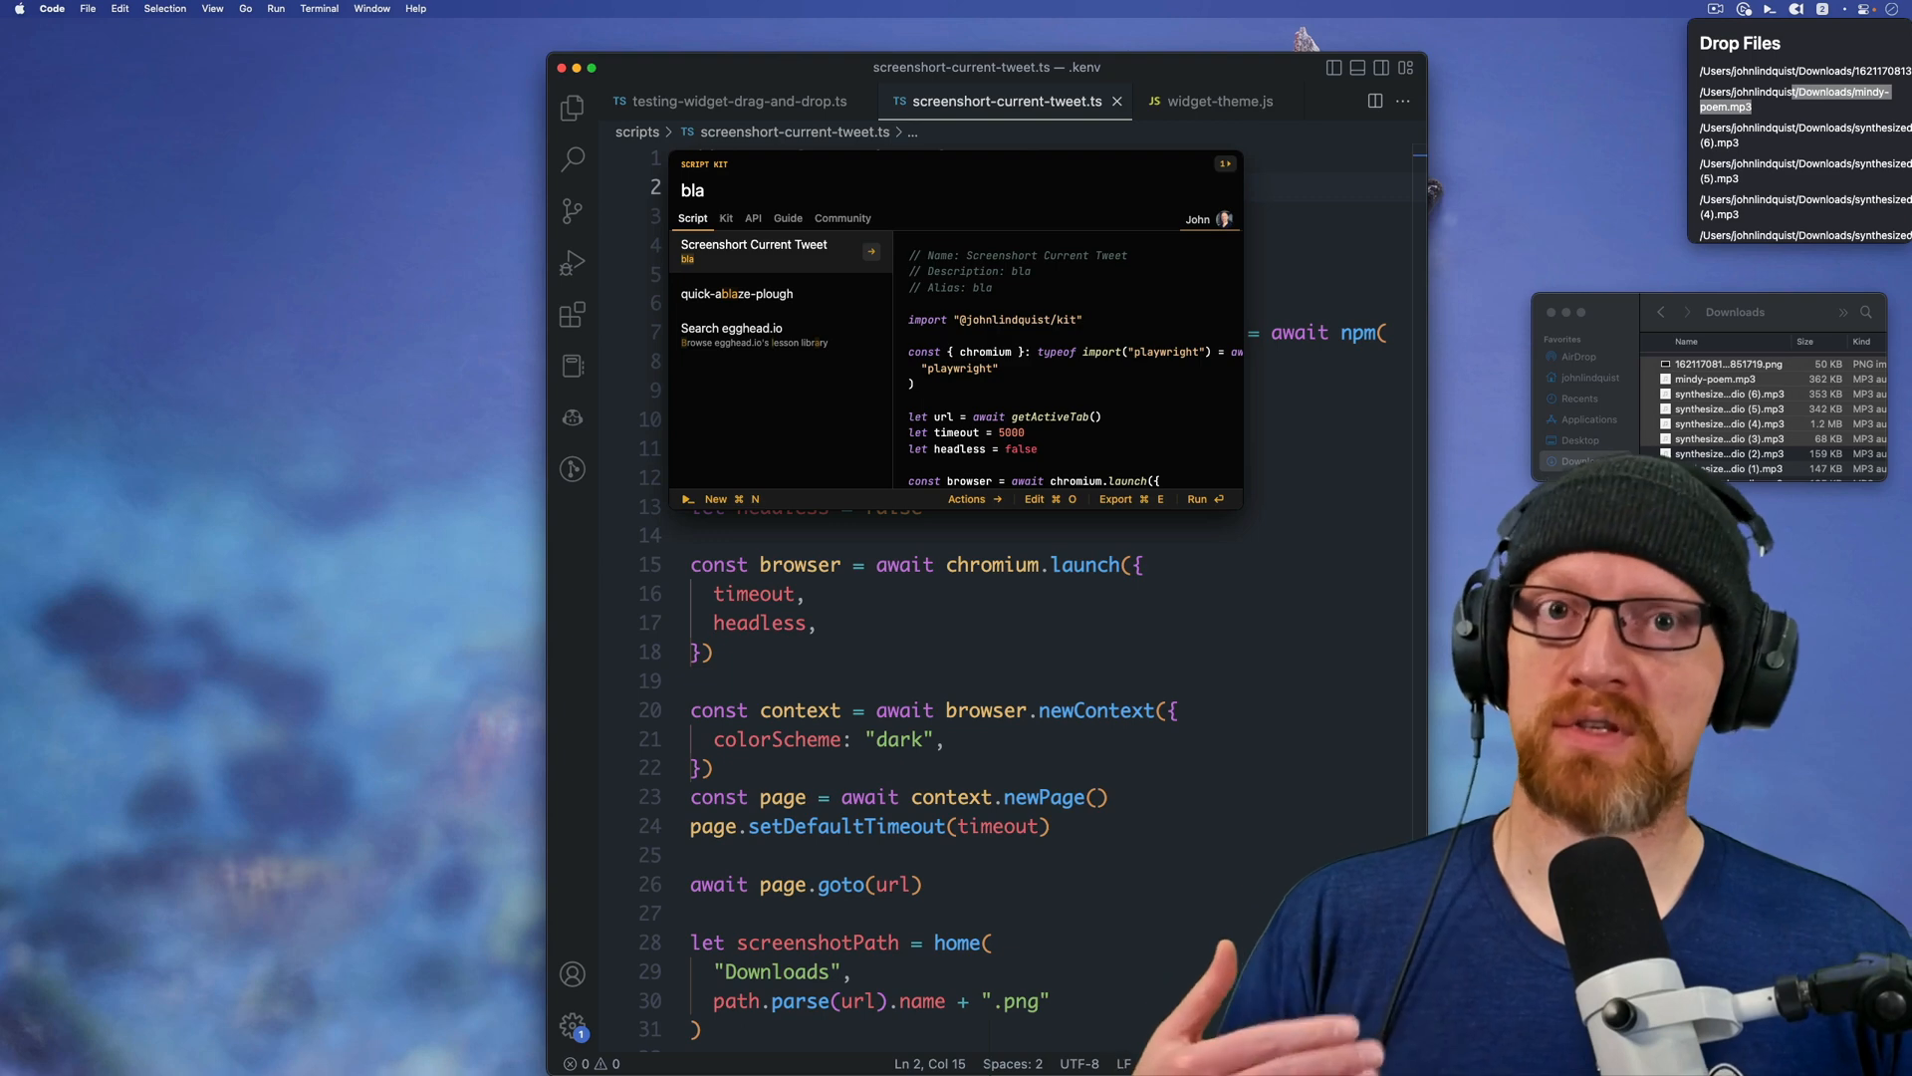
key("Escape")
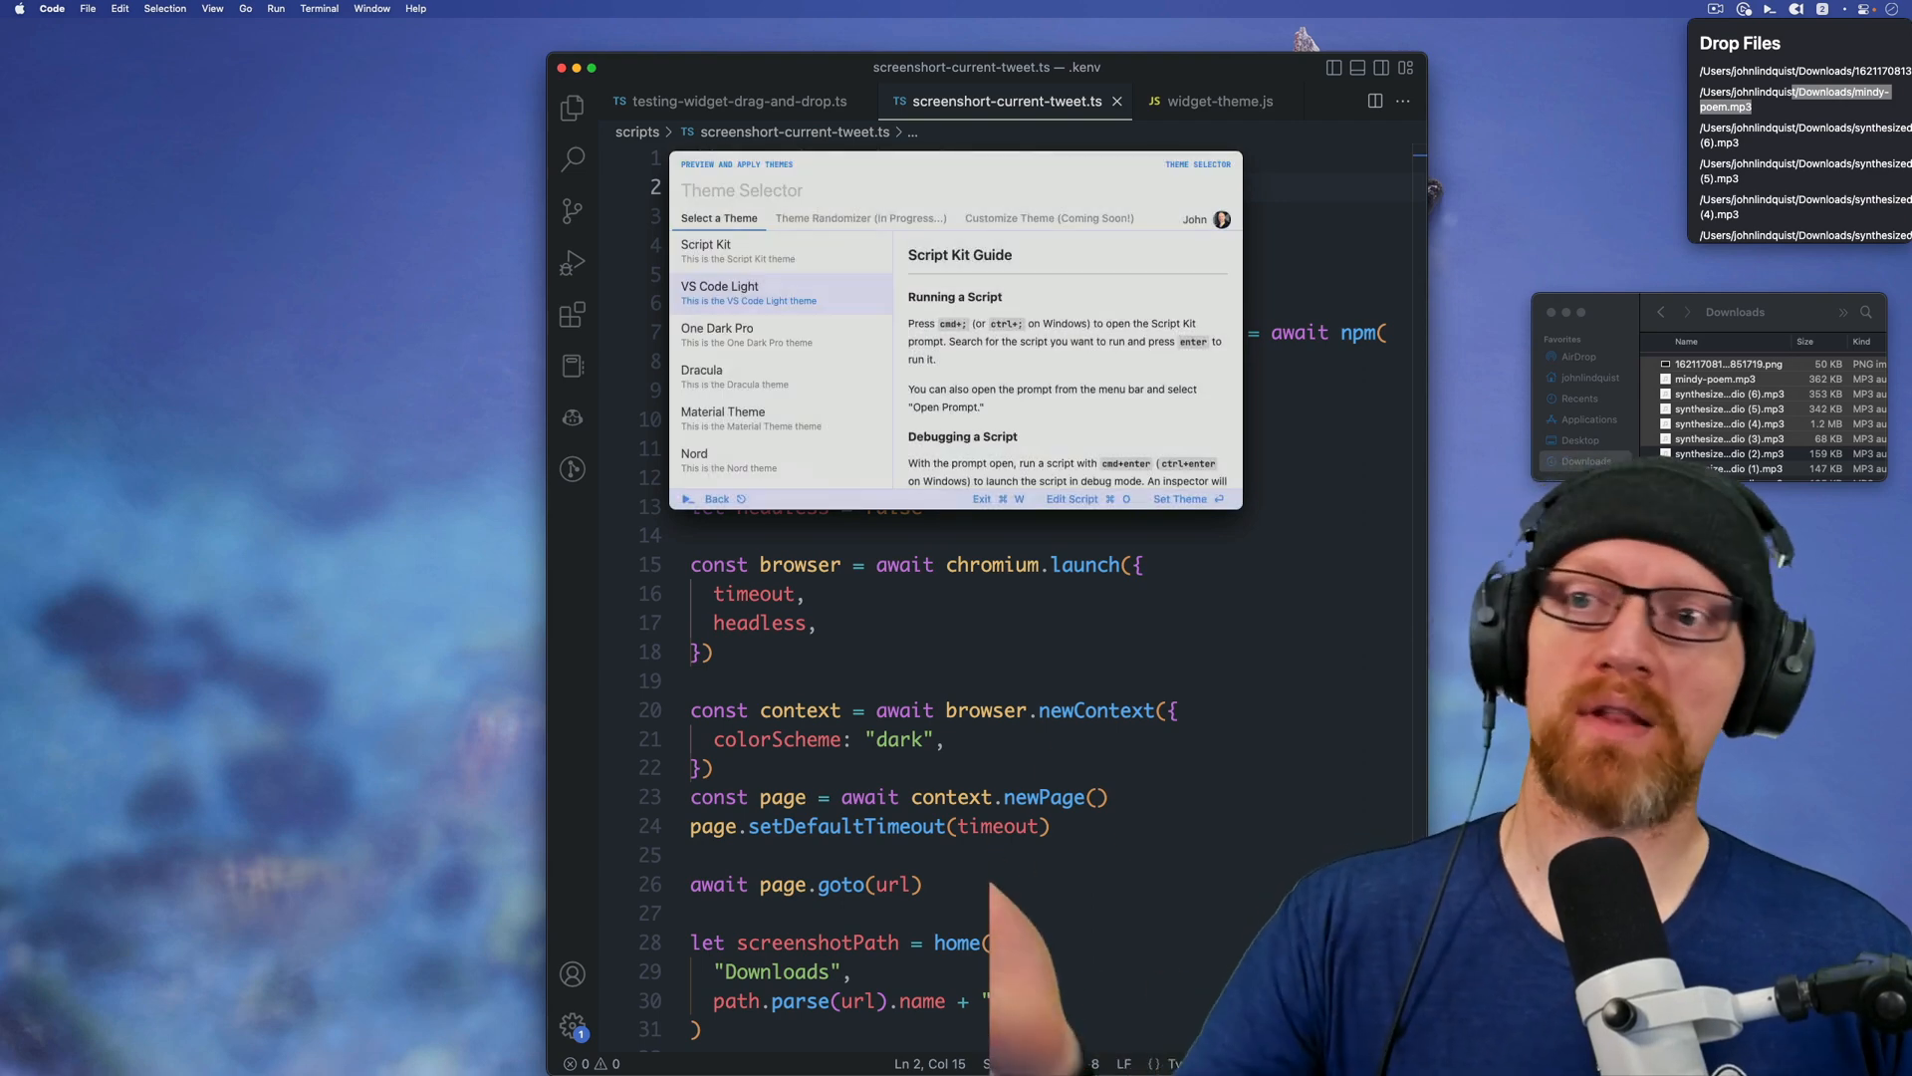
Step: Apply the VS Code Light theme, switch to widget-theme.js and run Widget Theme Picker via 'widget'
left_click(717, 498)
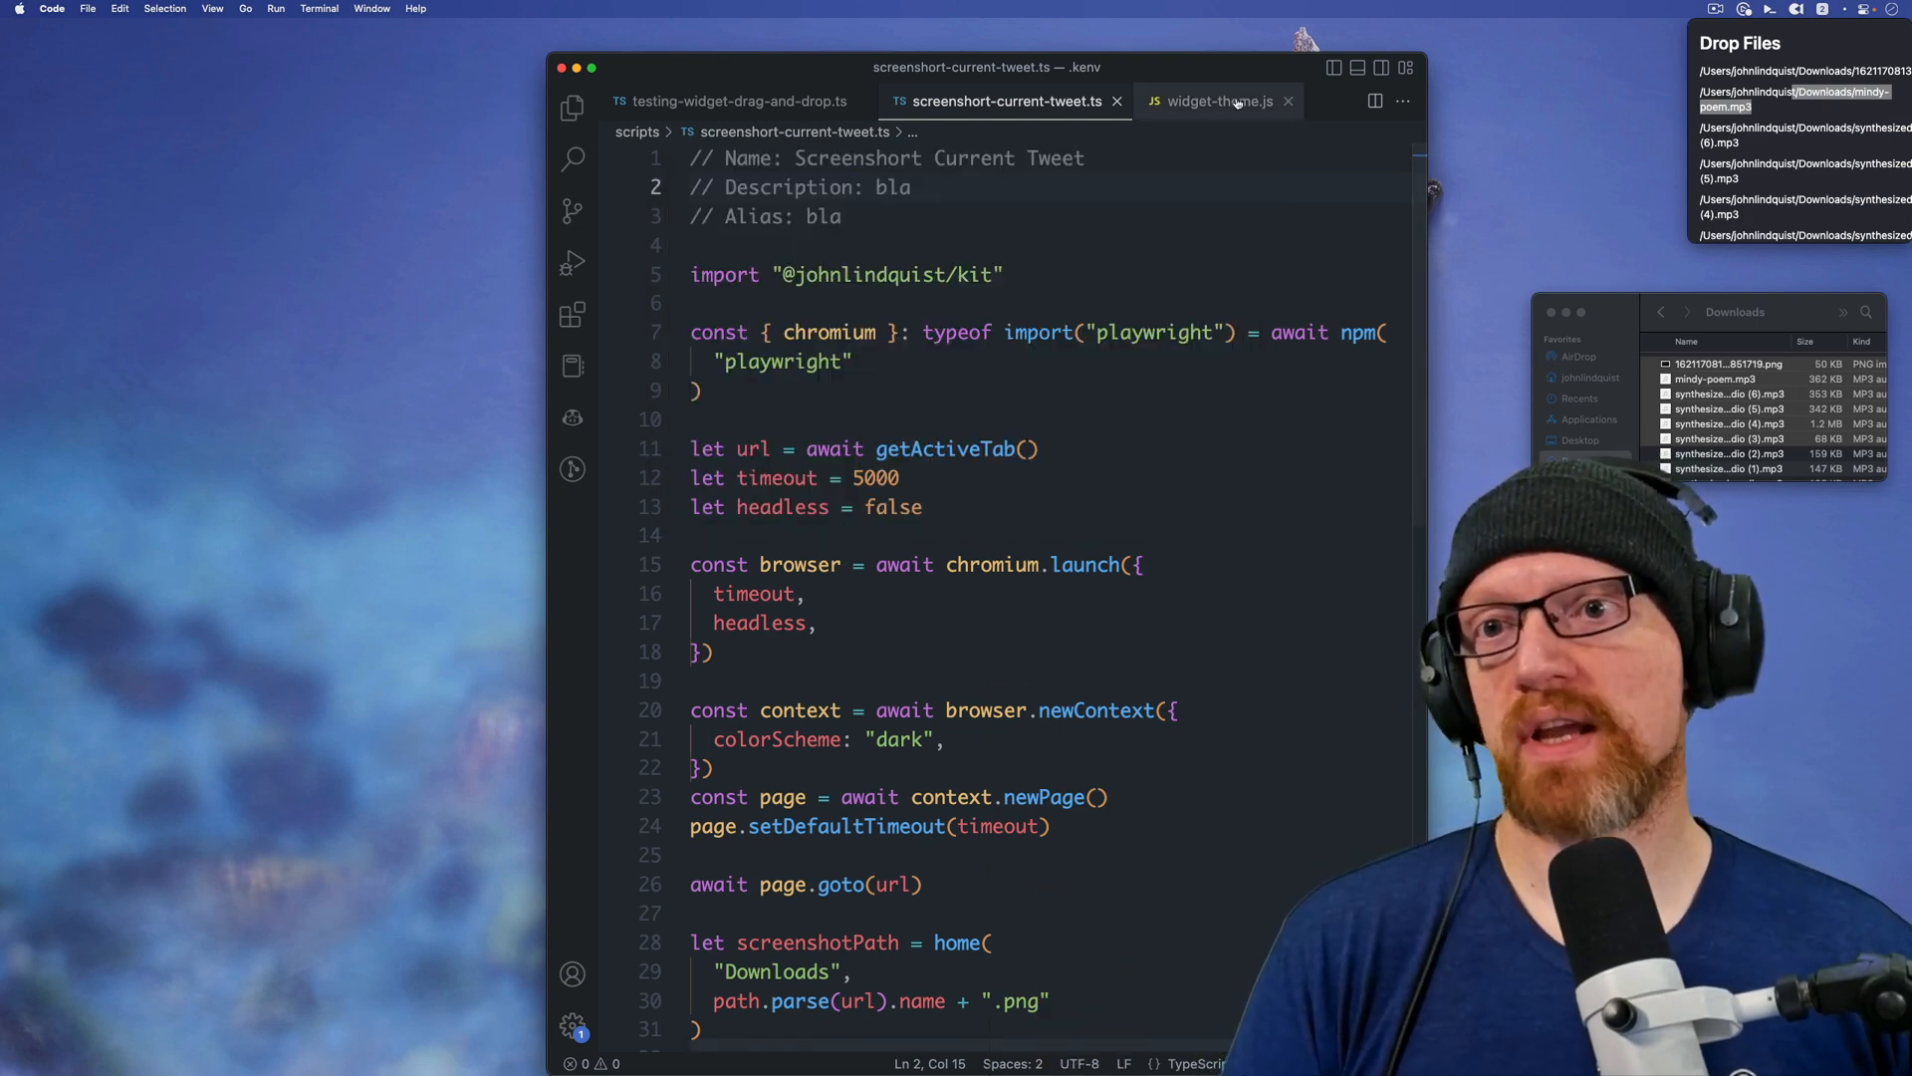
left_click(1217, 102)
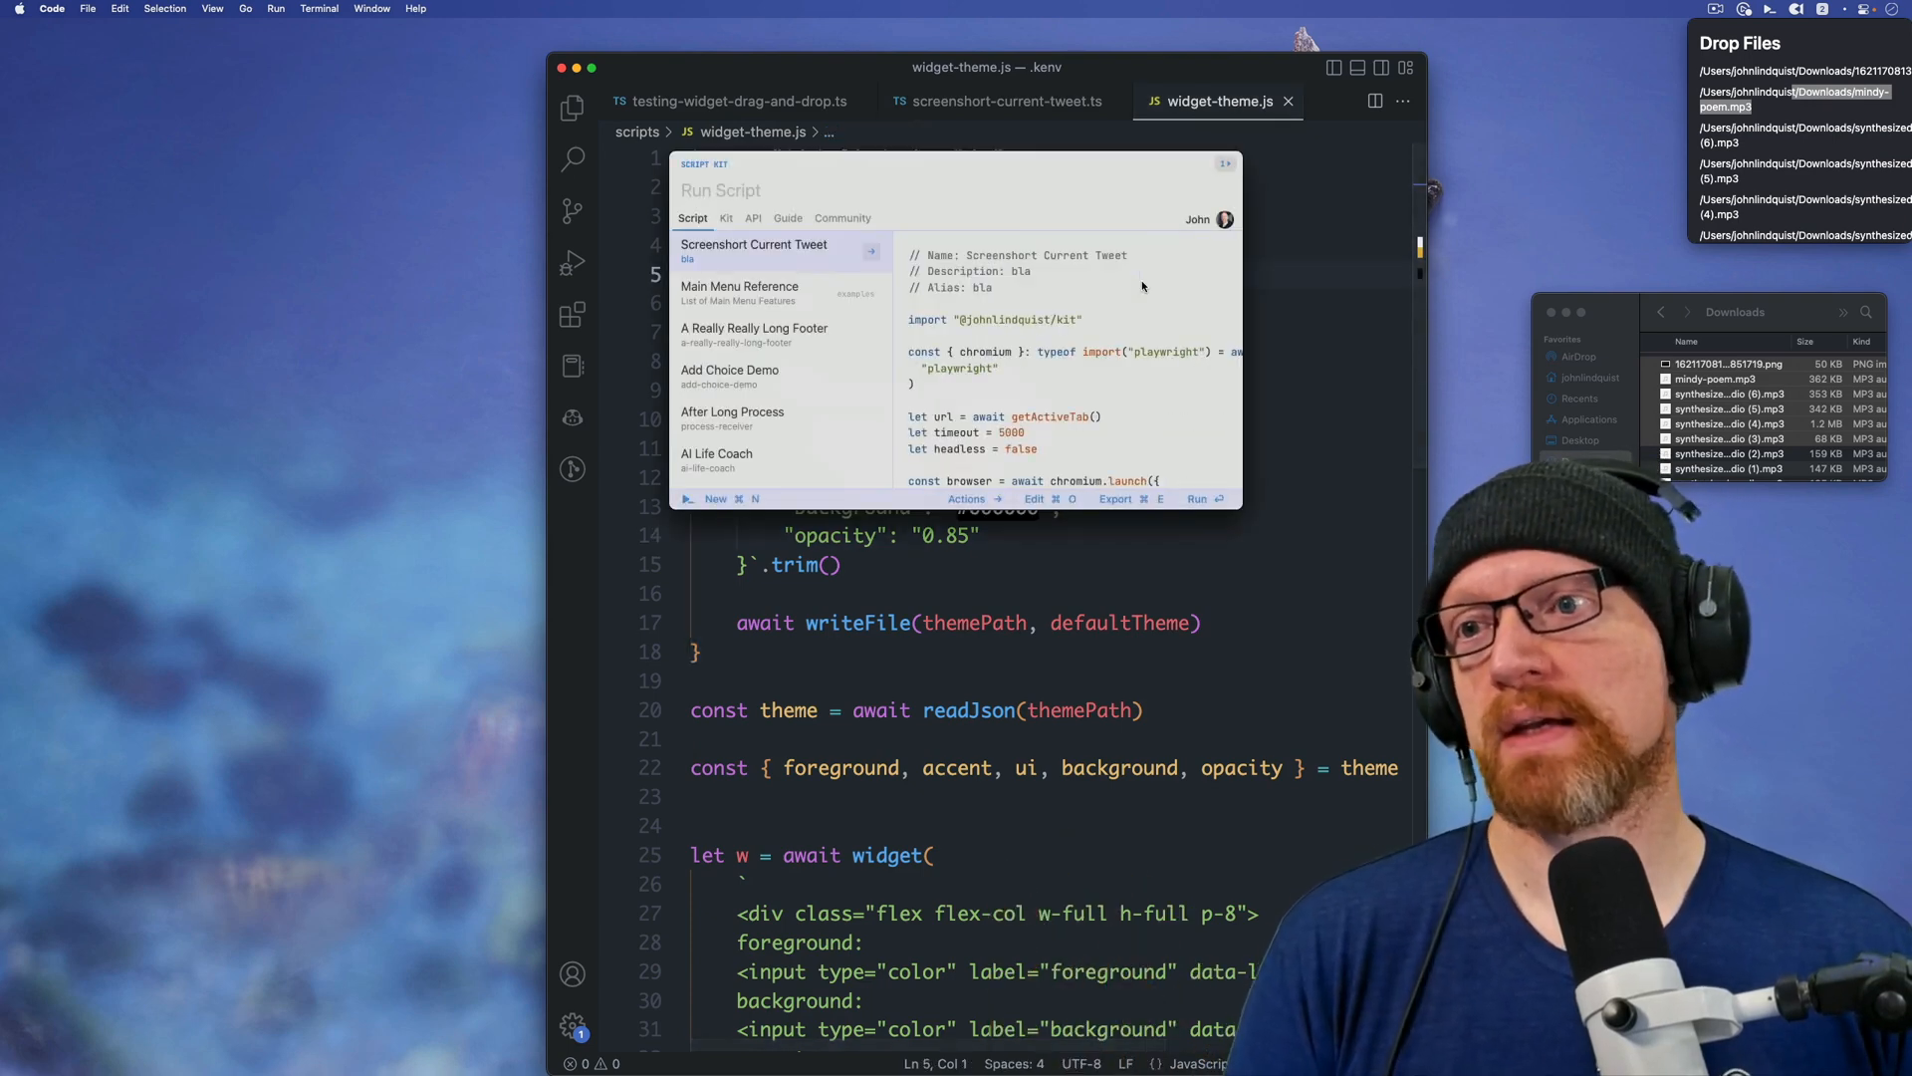
type("widget")
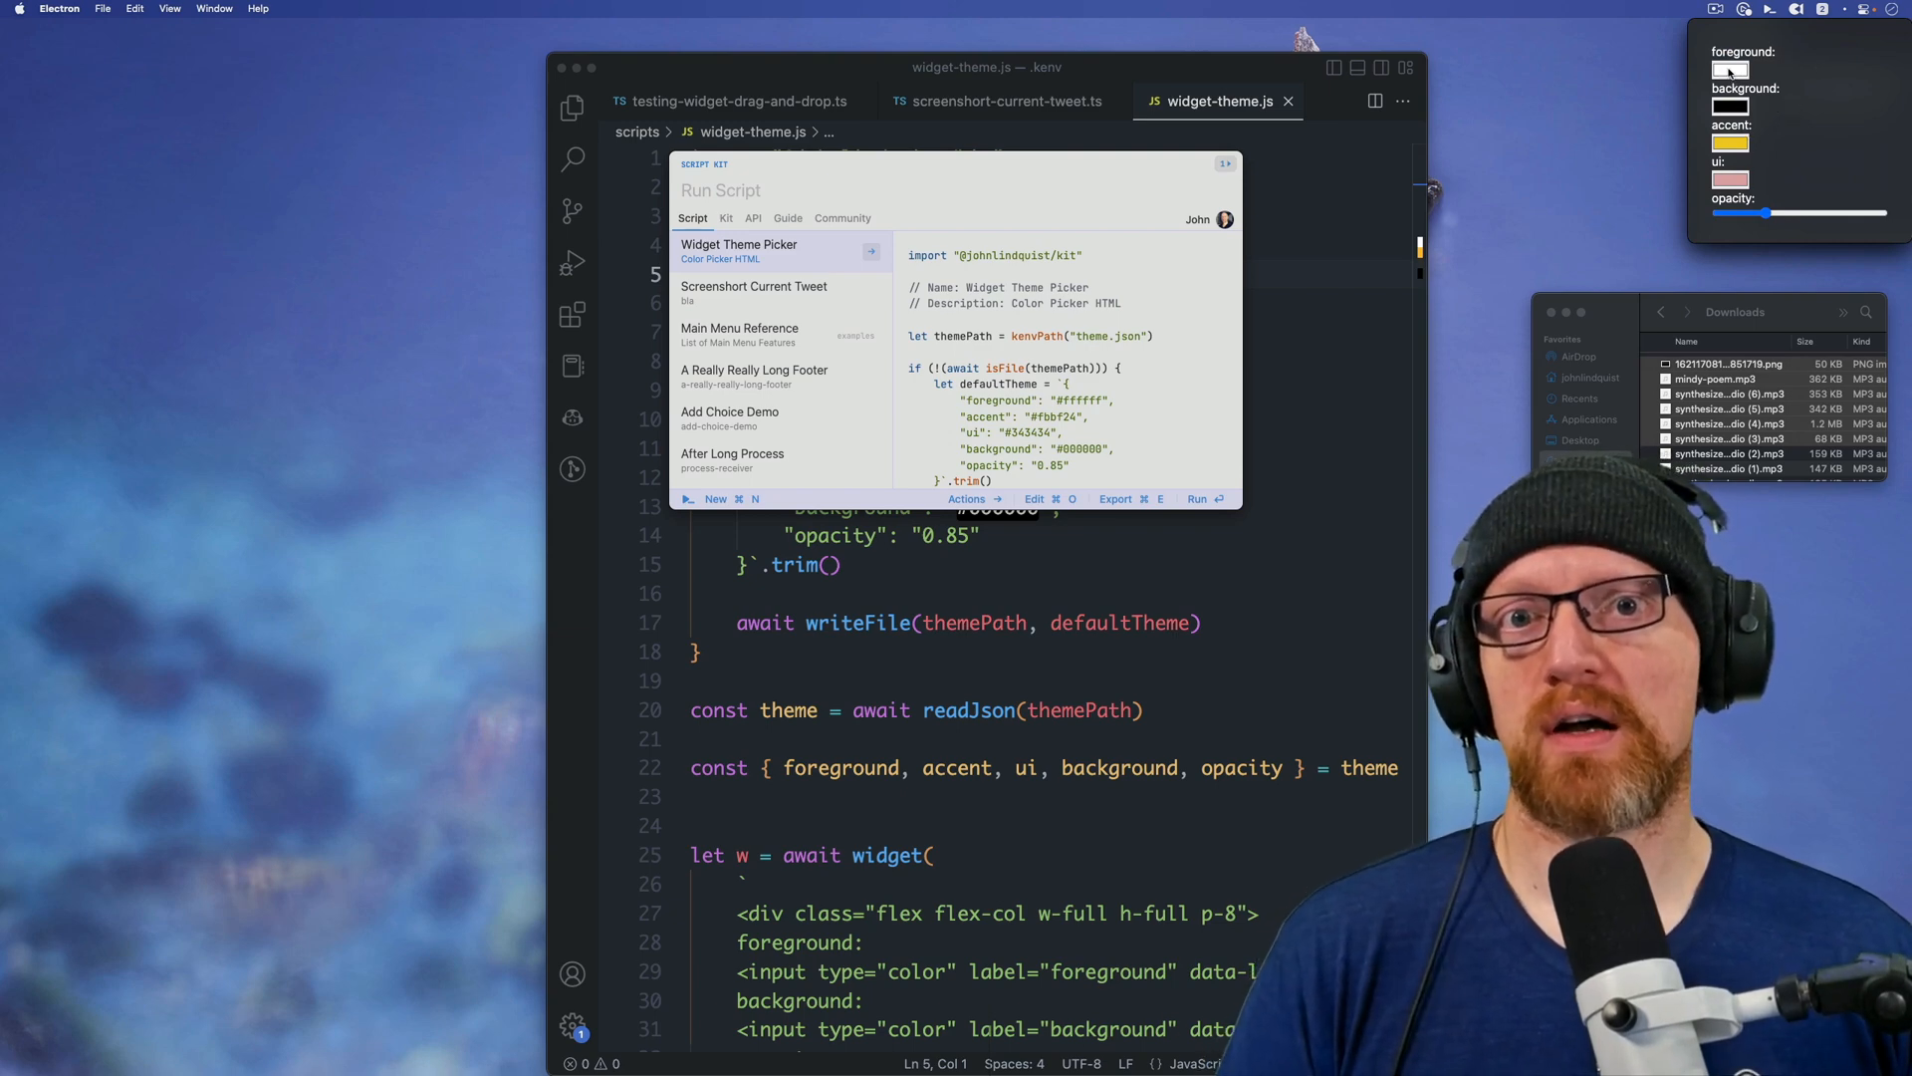
Step: Set the prompt's foreground colour, a white background and a green accent in the colour widget
left_click(1729, 71)
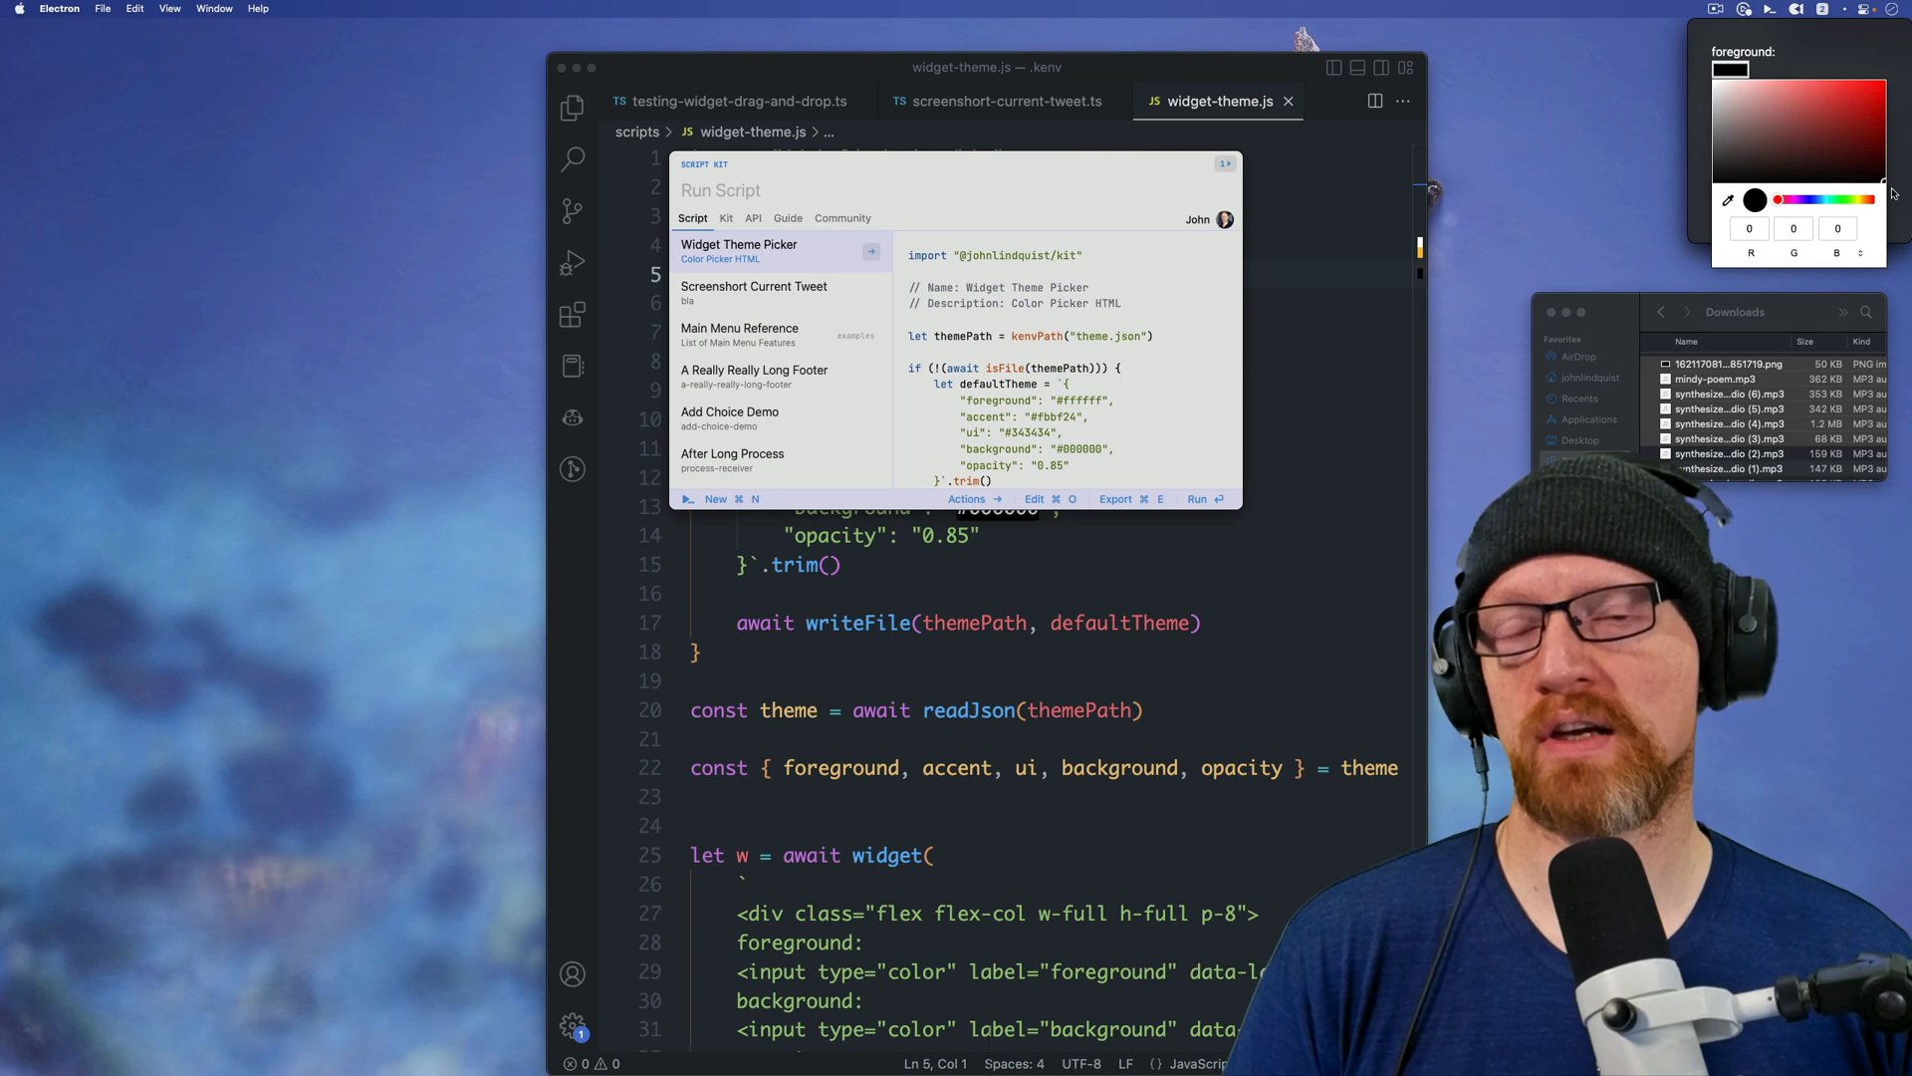
left_click(1769, 133)
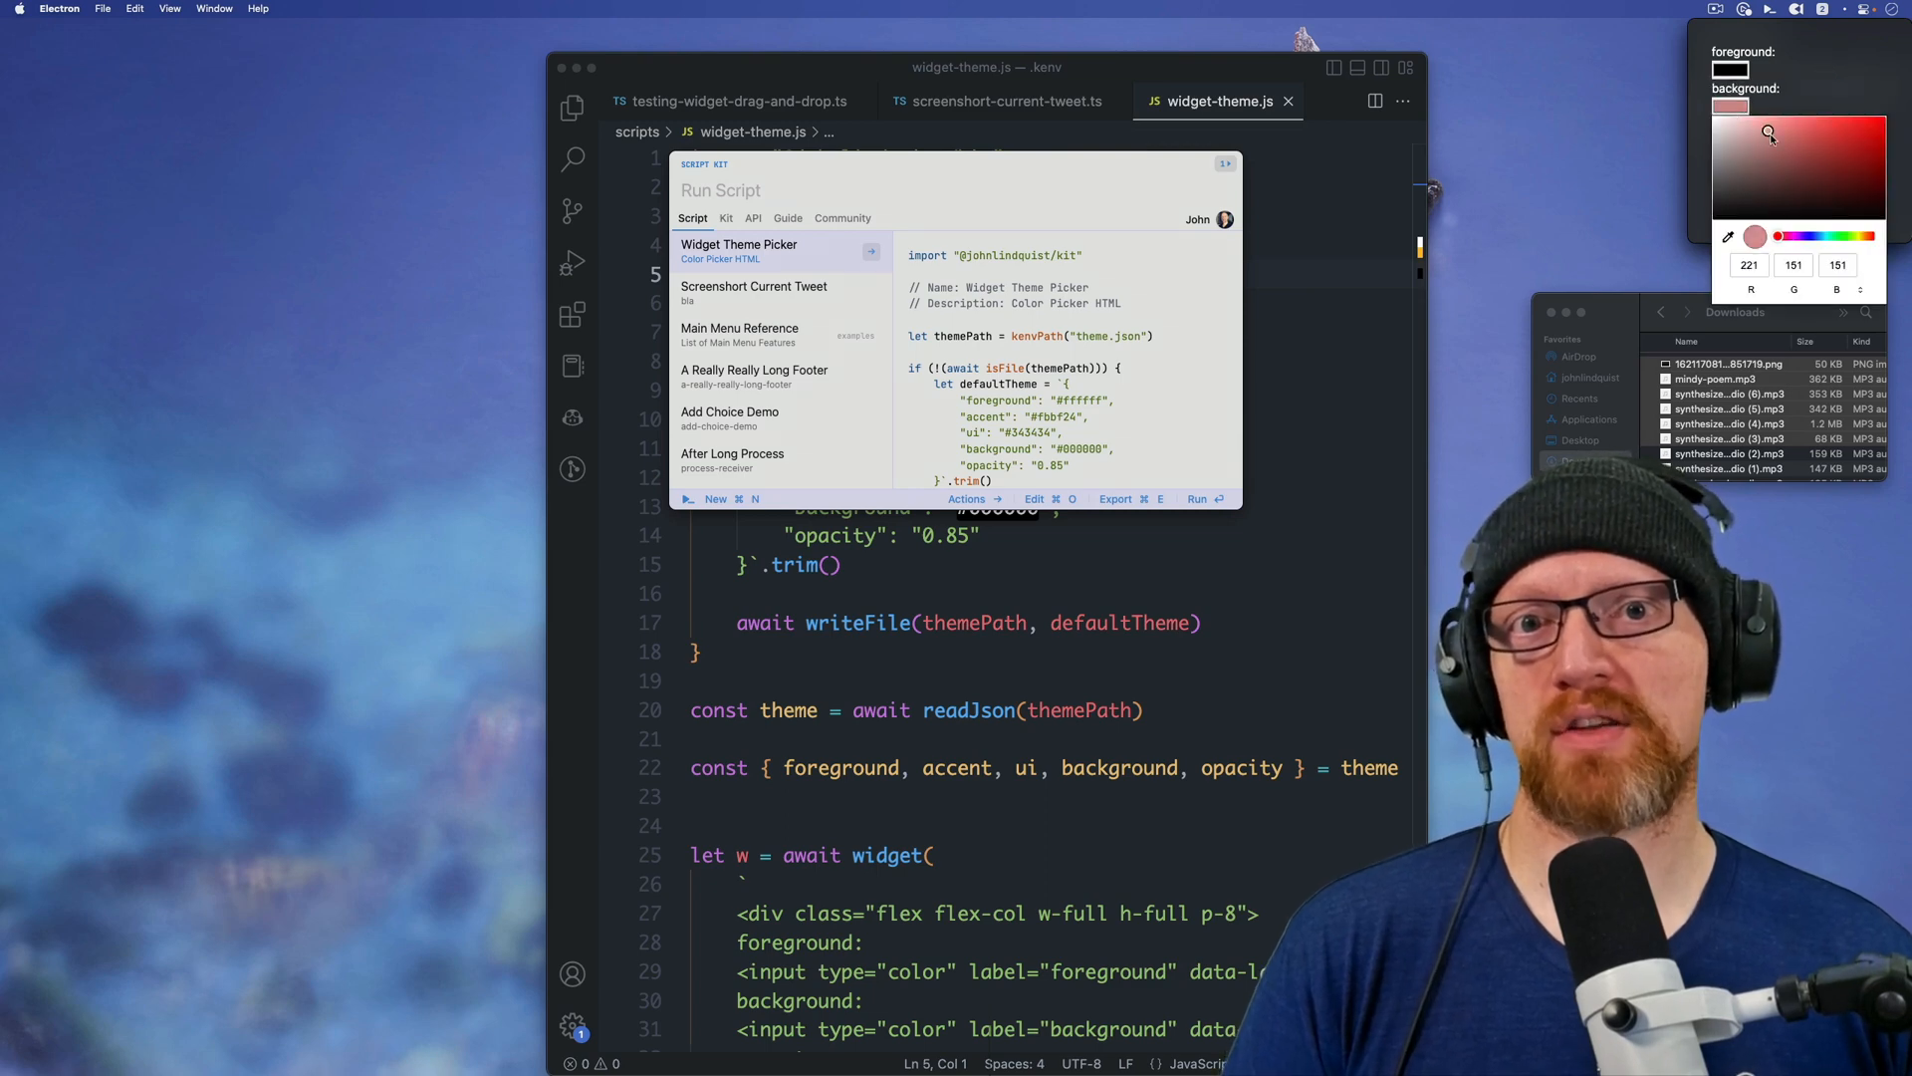
left_click(1885, 145)
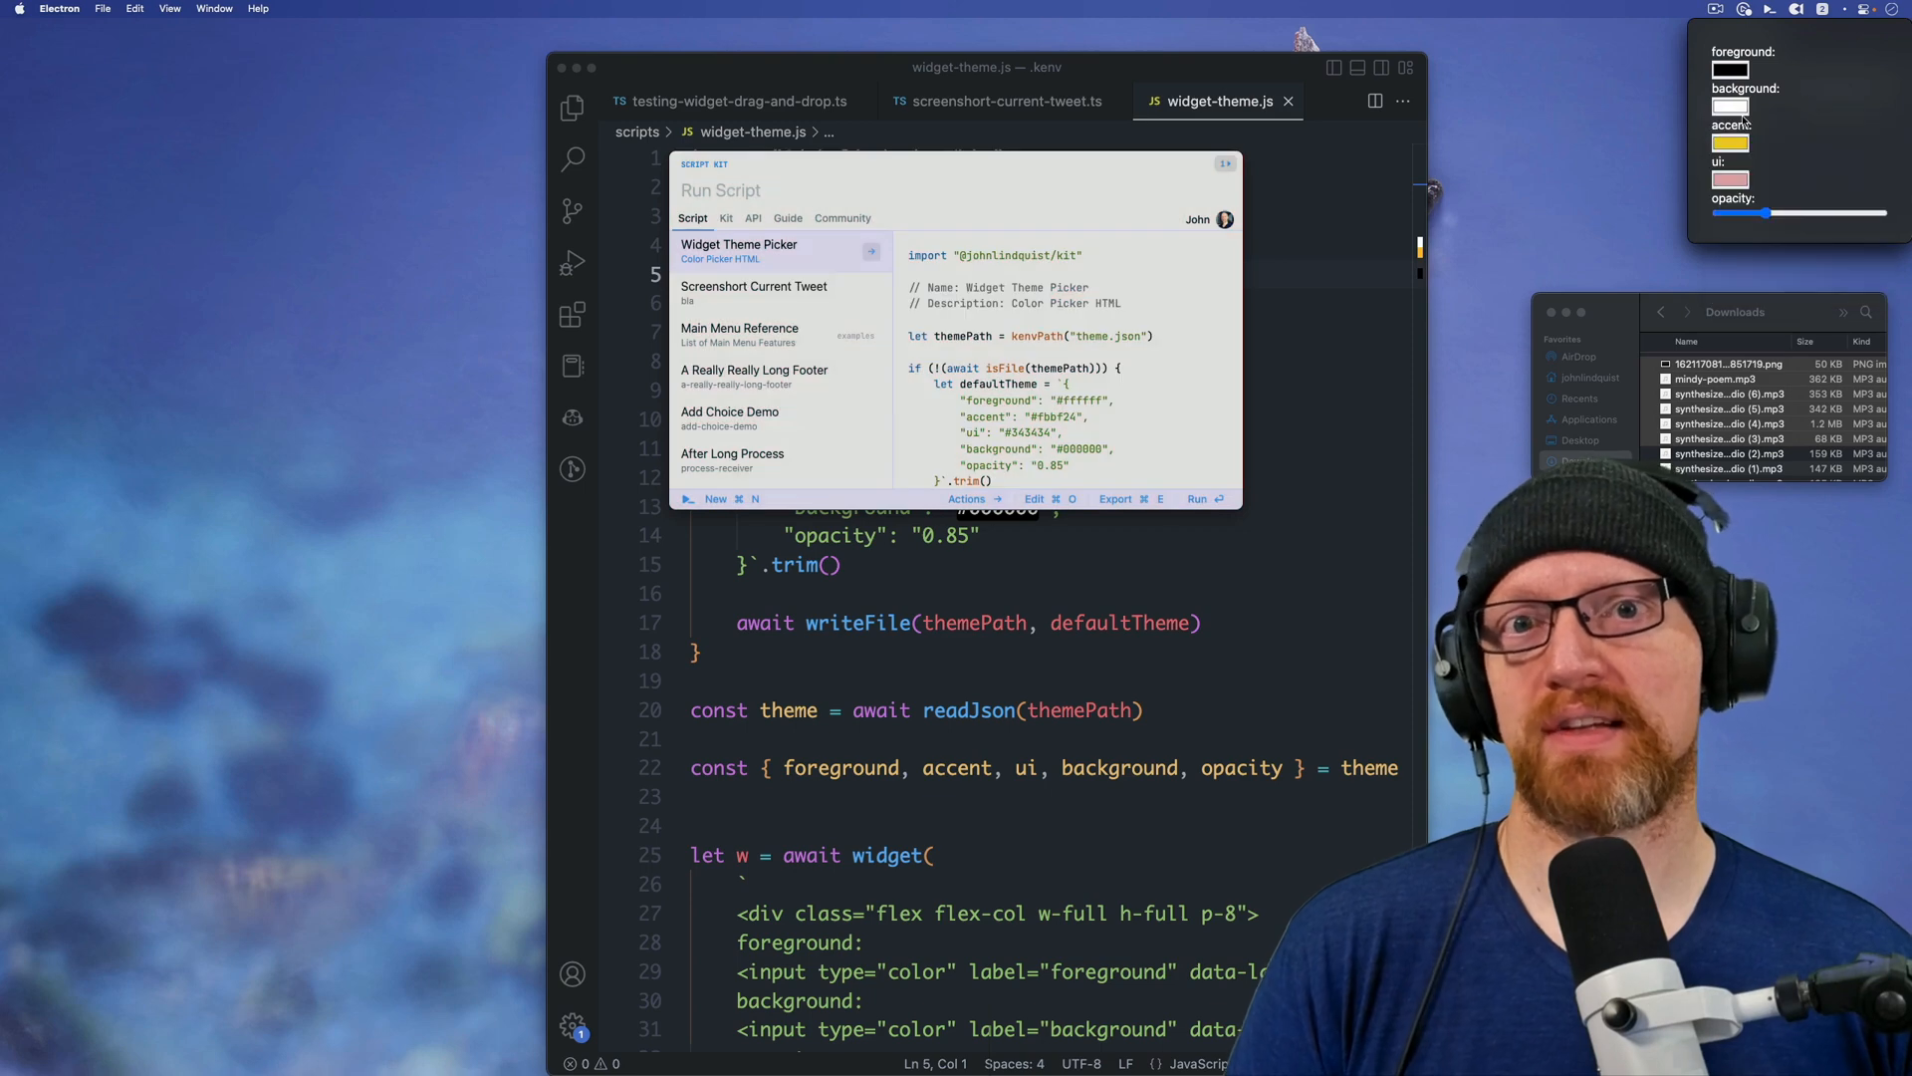
left_click(1731, 143)
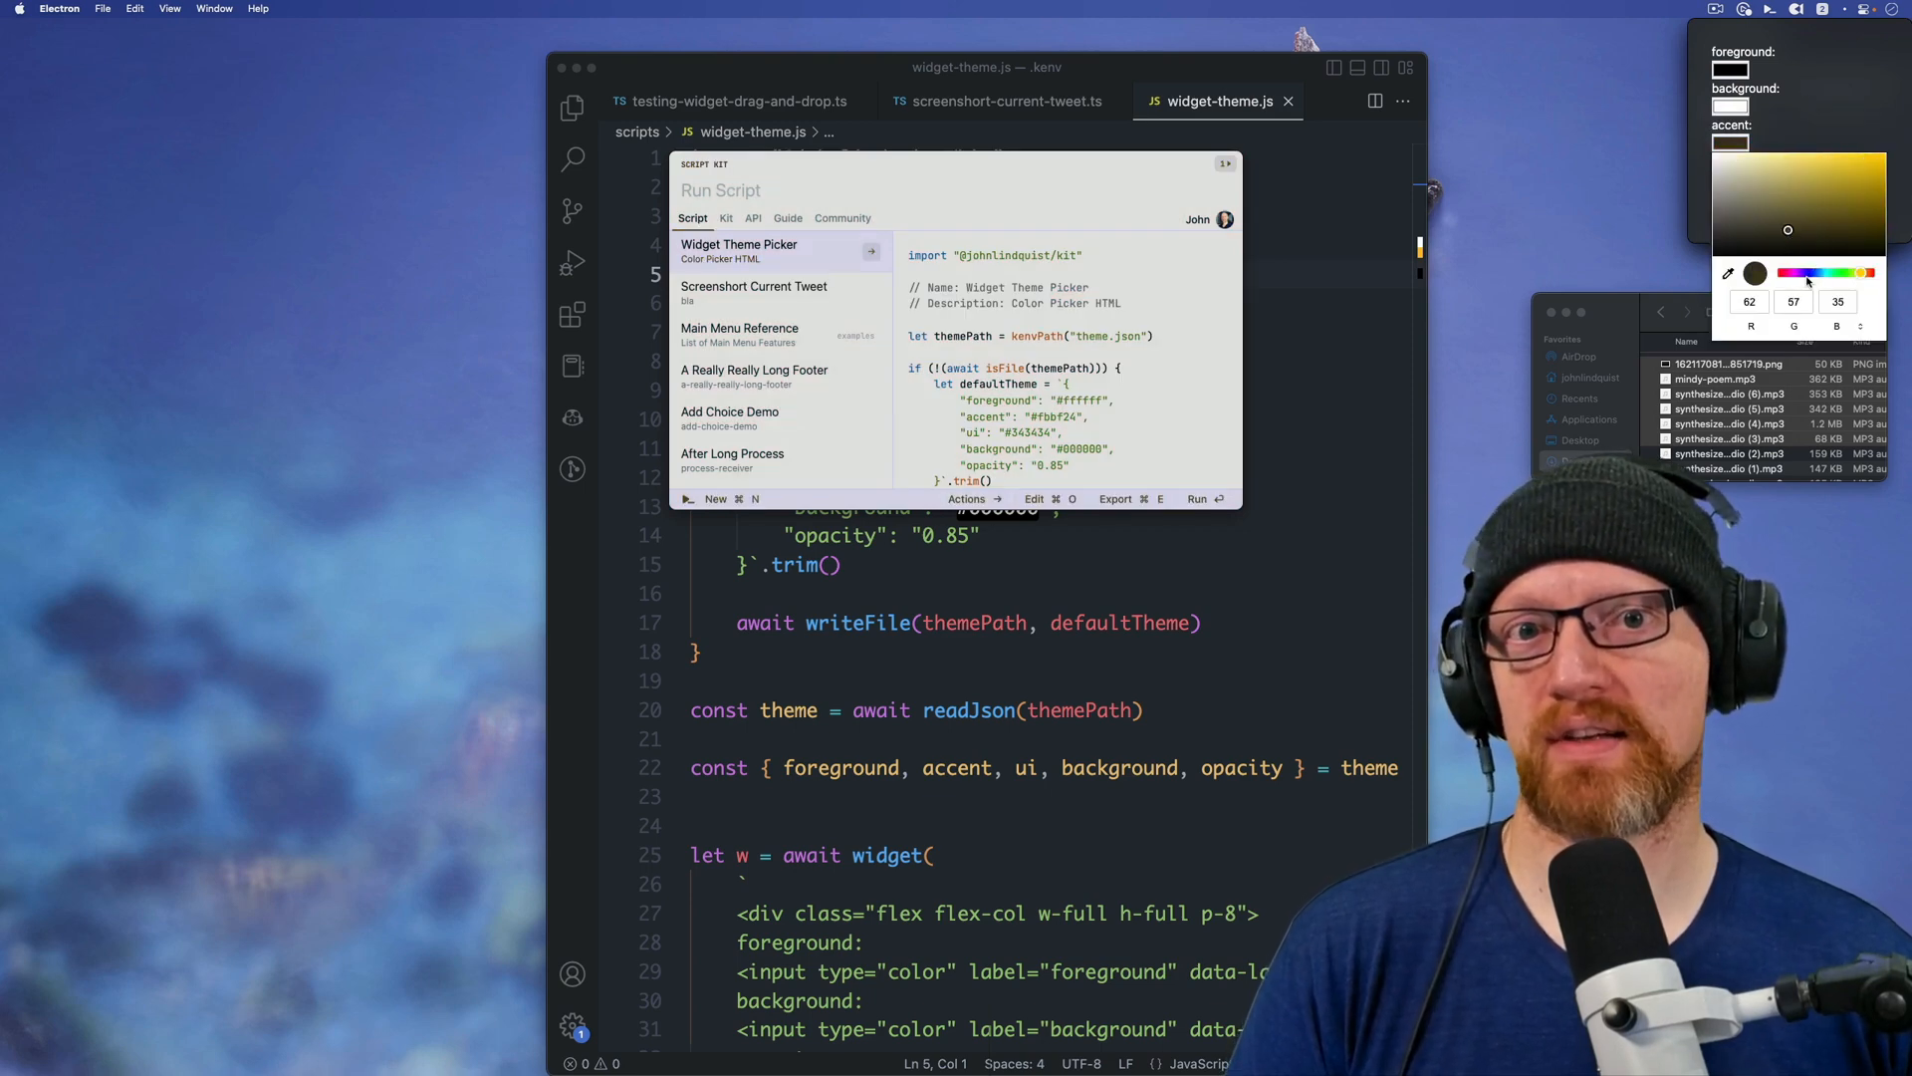
left_click(1835, 169)
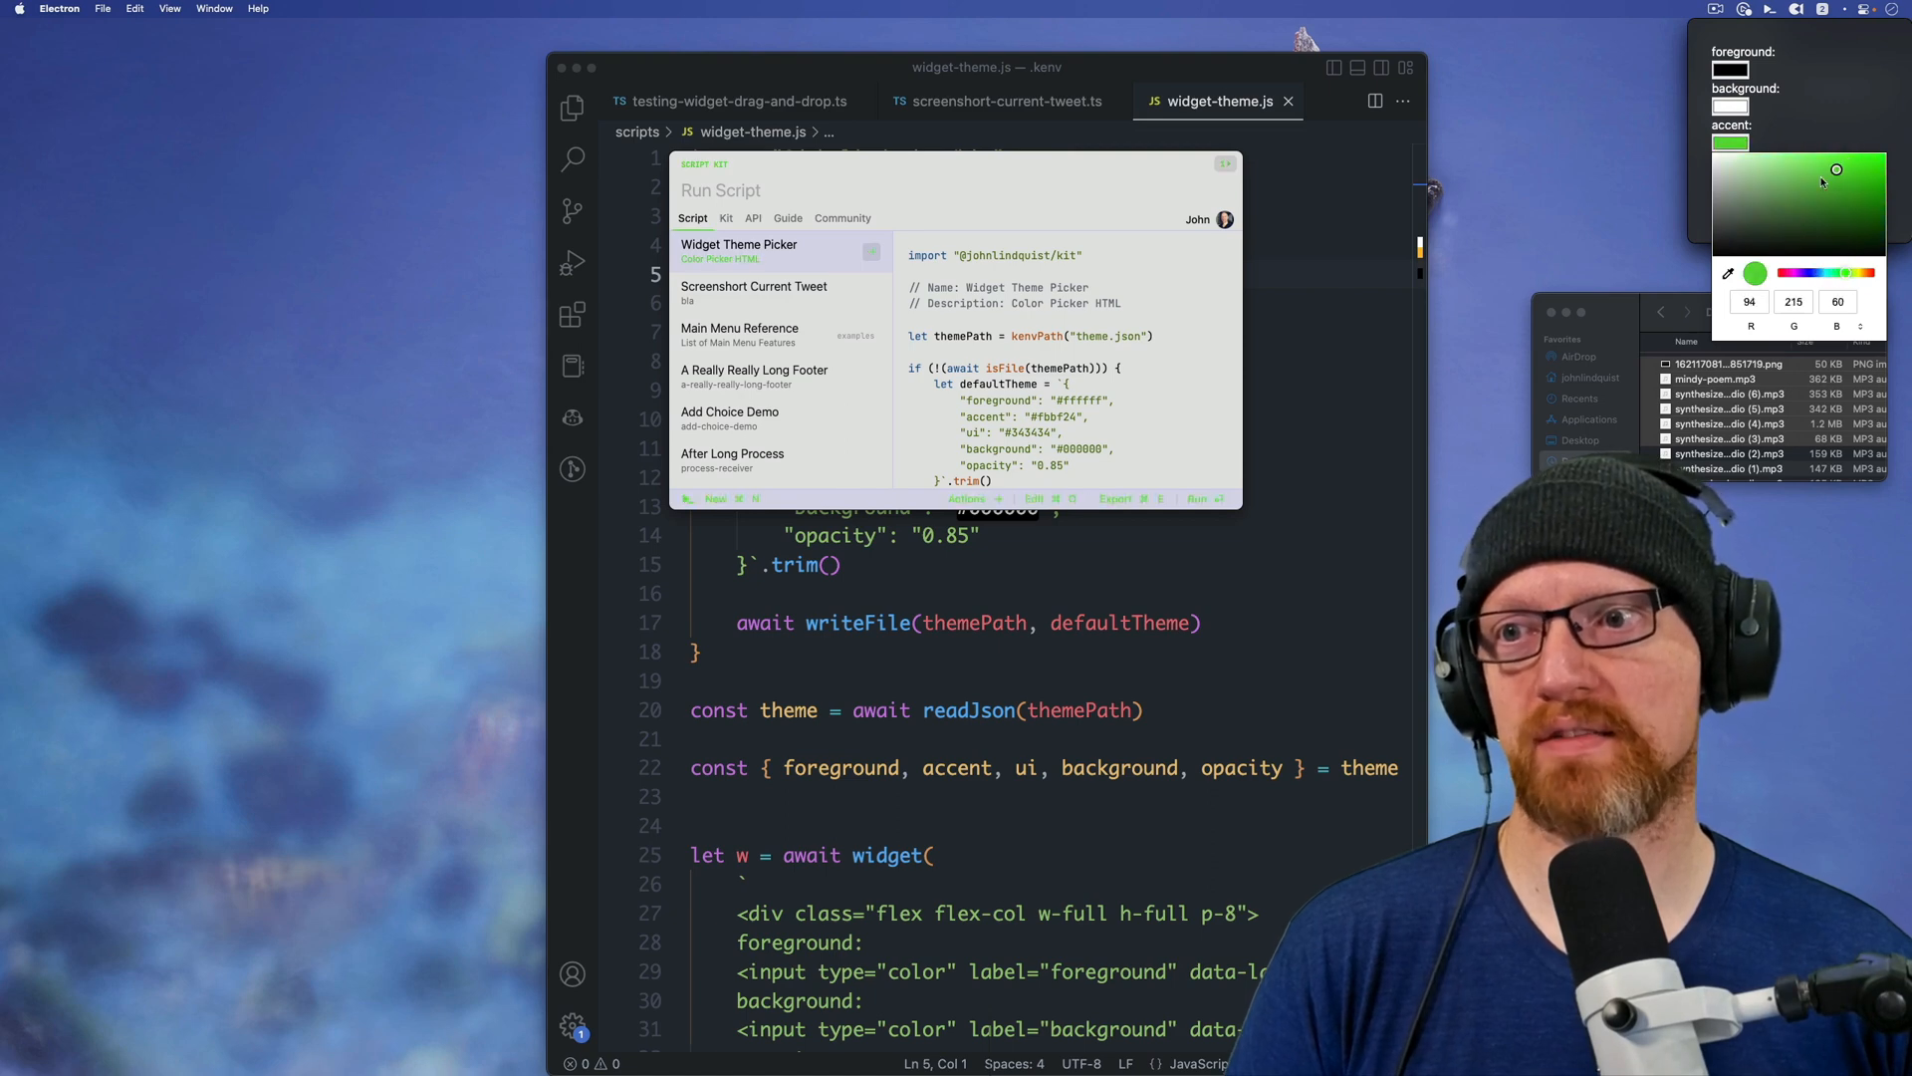
left_click(1815, 168)
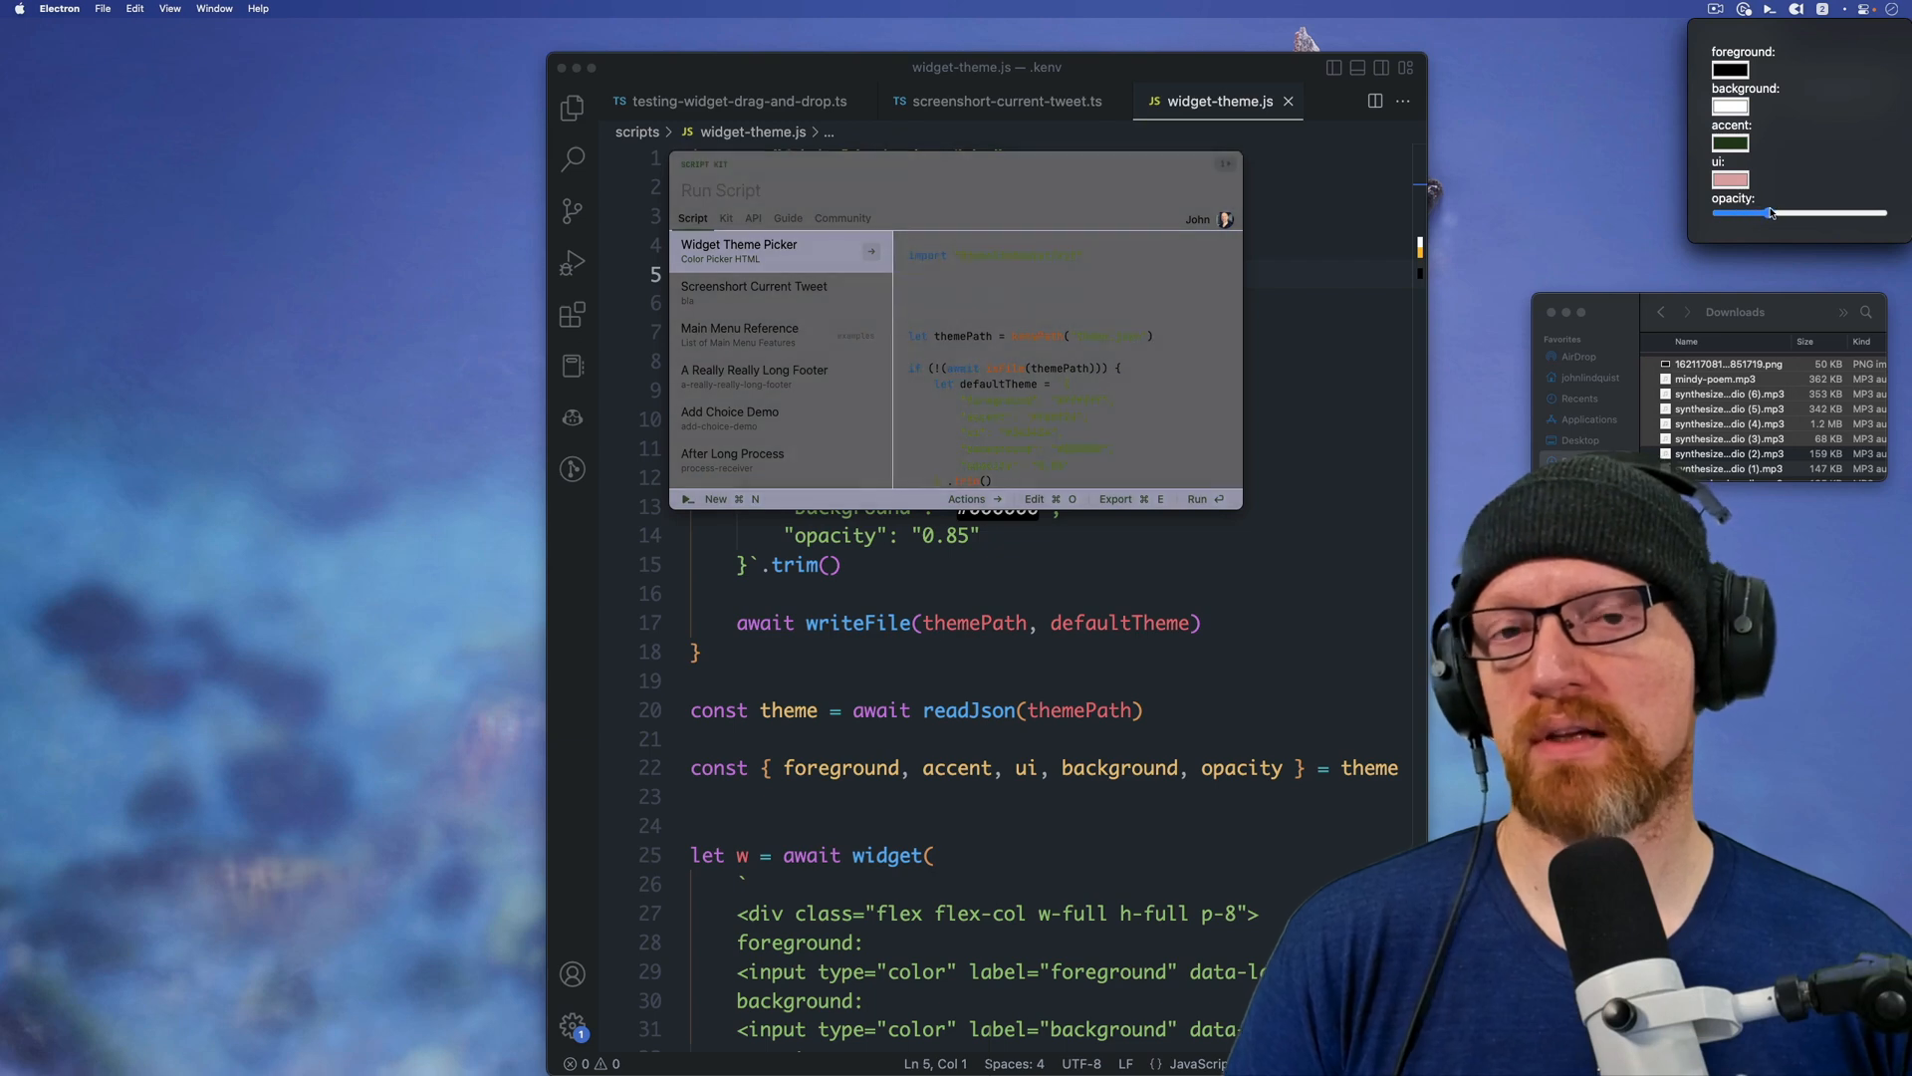
Step: Pick the ui colour, close the colour widget, and show the Kit actions list
left_click(1729, 182)
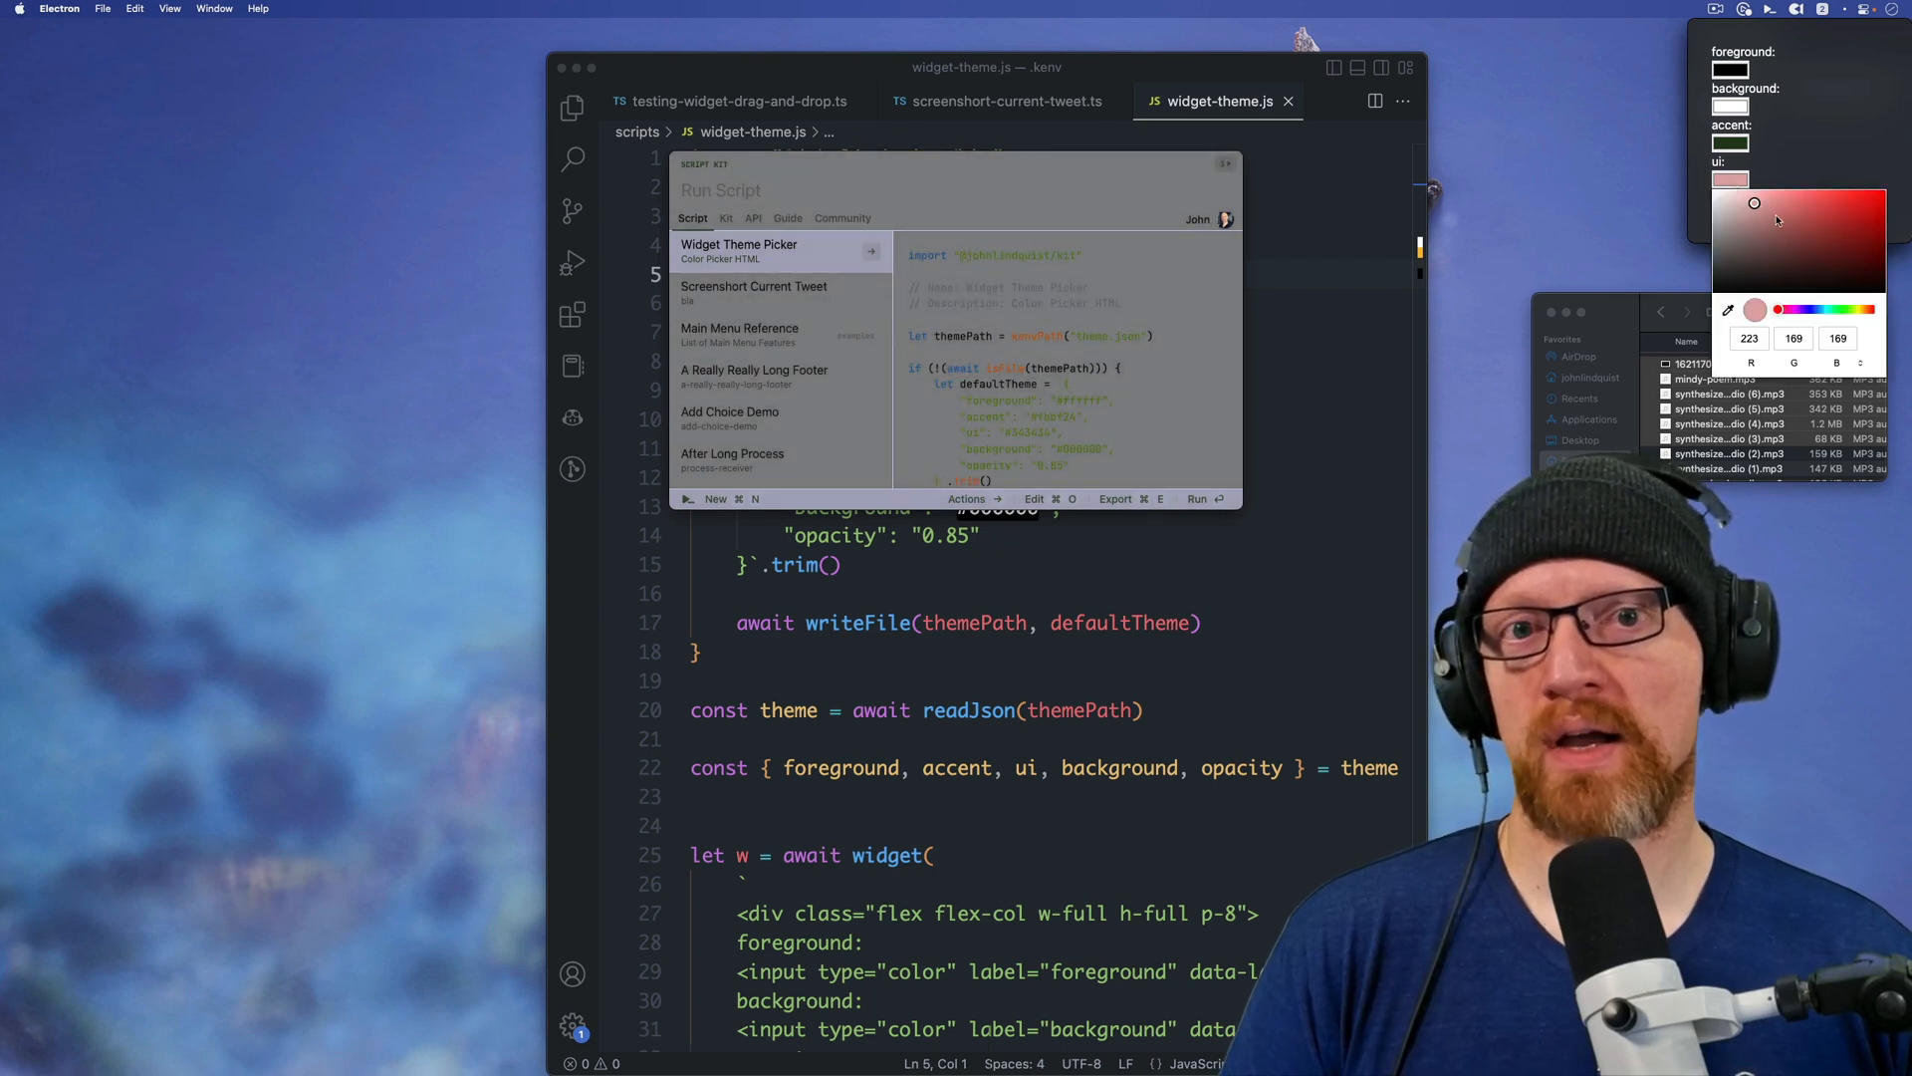
left_click(1857, 221)
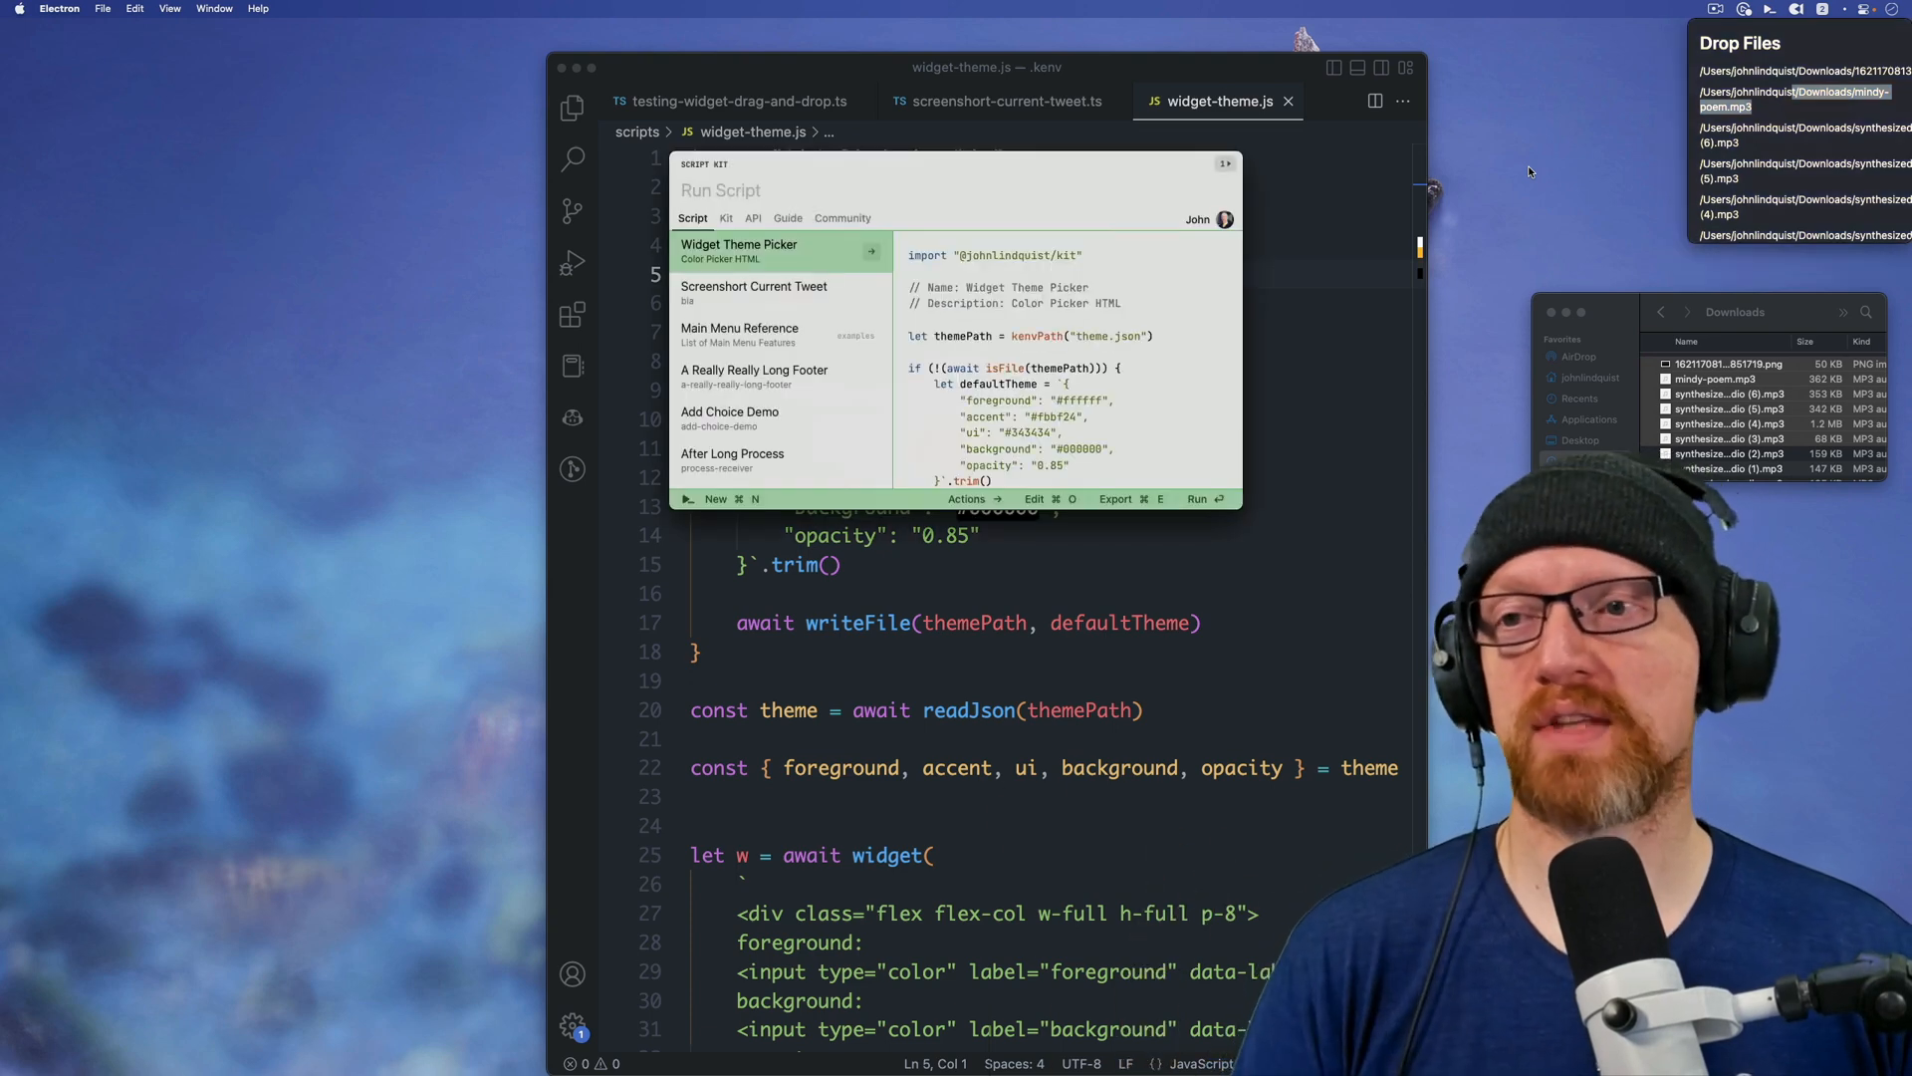
left_click(725, 218)
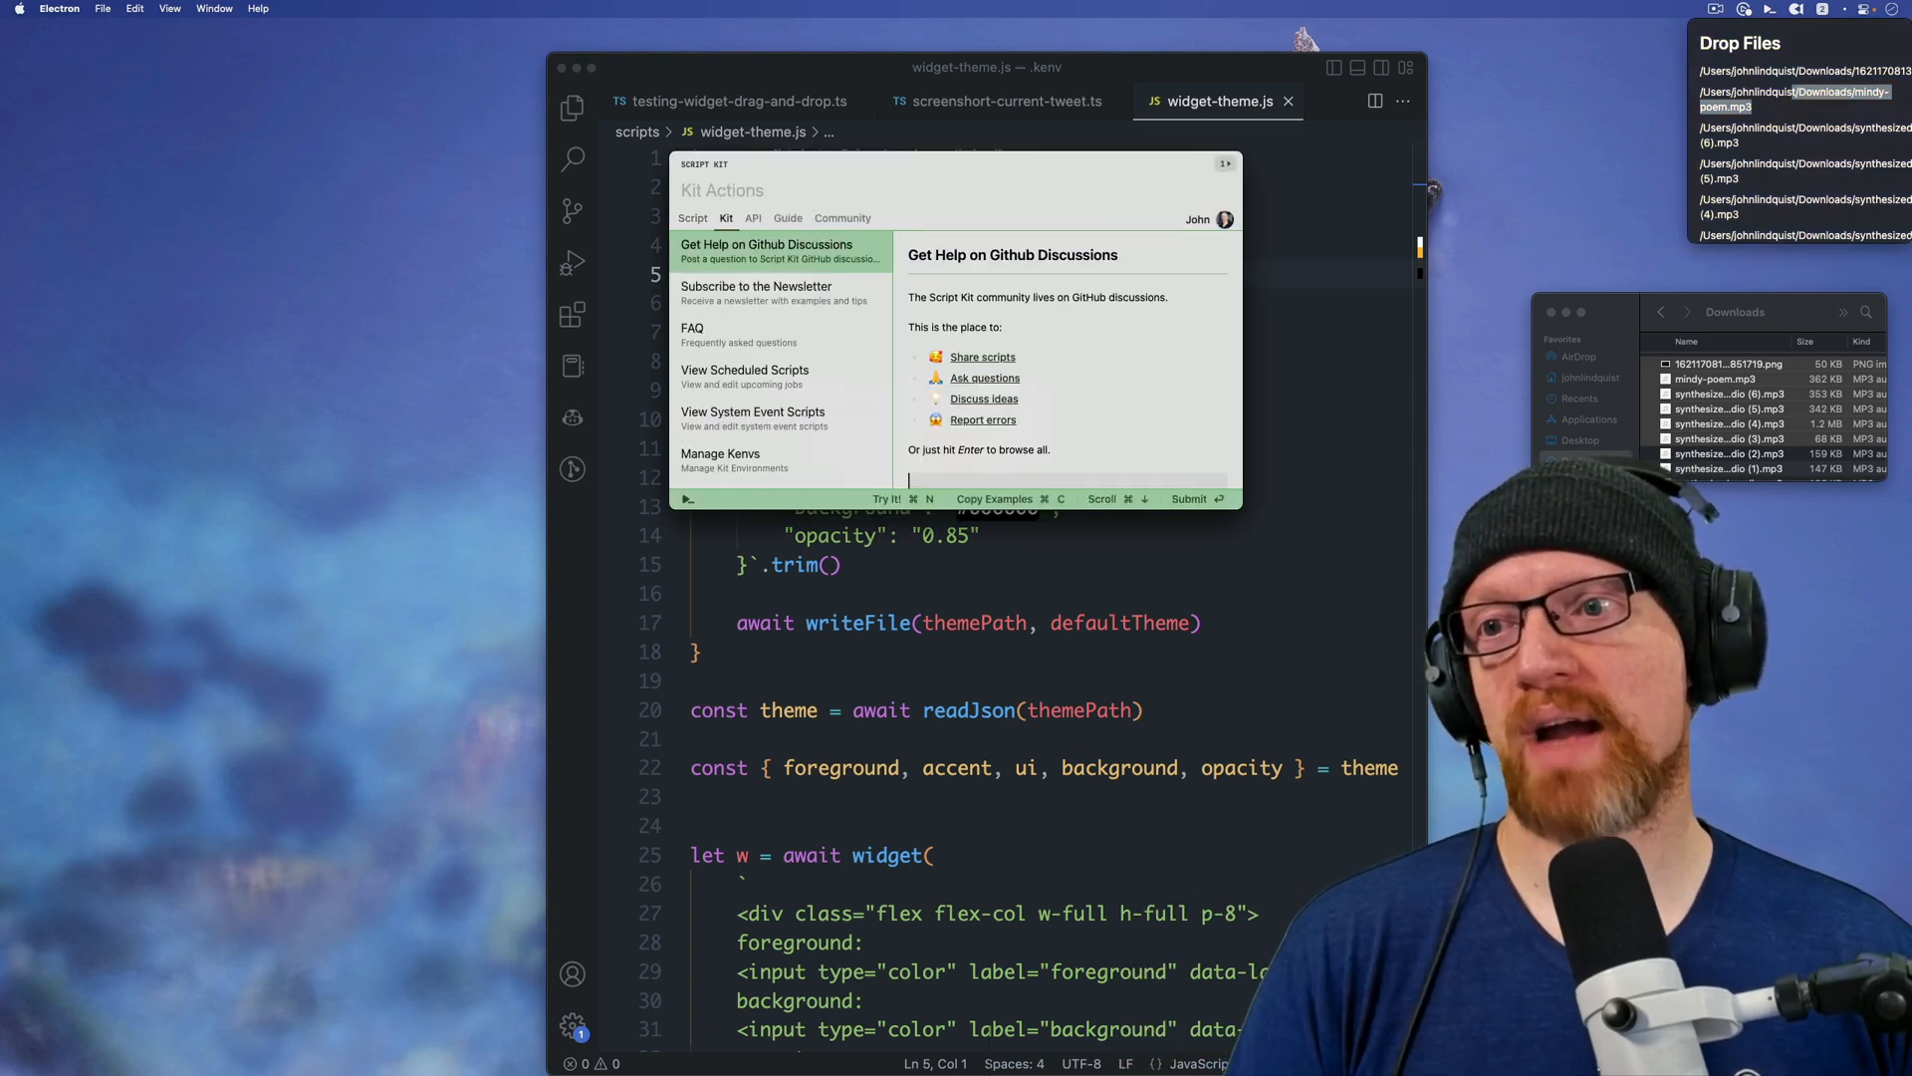